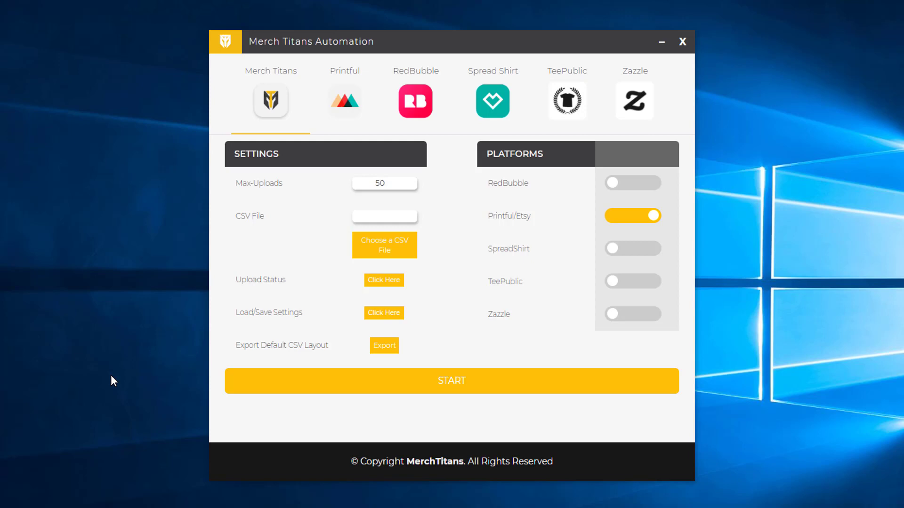
{"action": "mouse_move", "coordinate": [148, 372]}
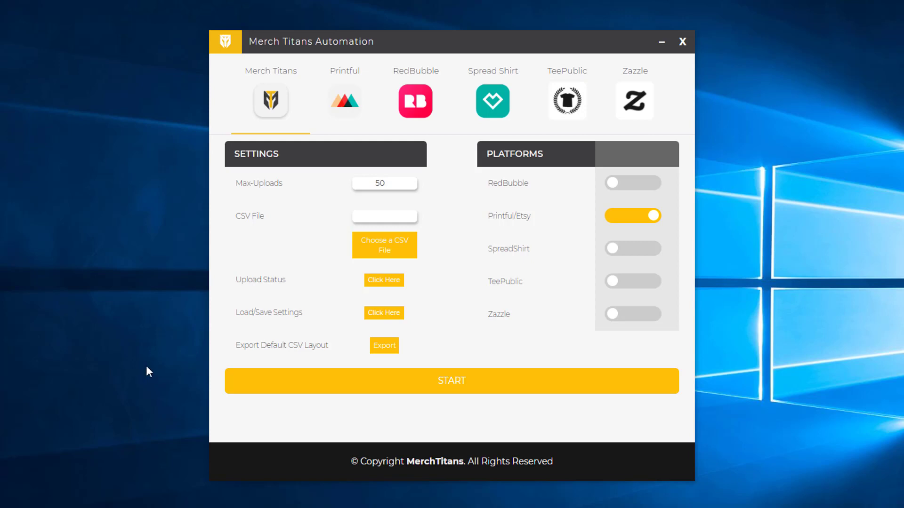
{"action": "mouse_move", "coordinate": [256, 45]}
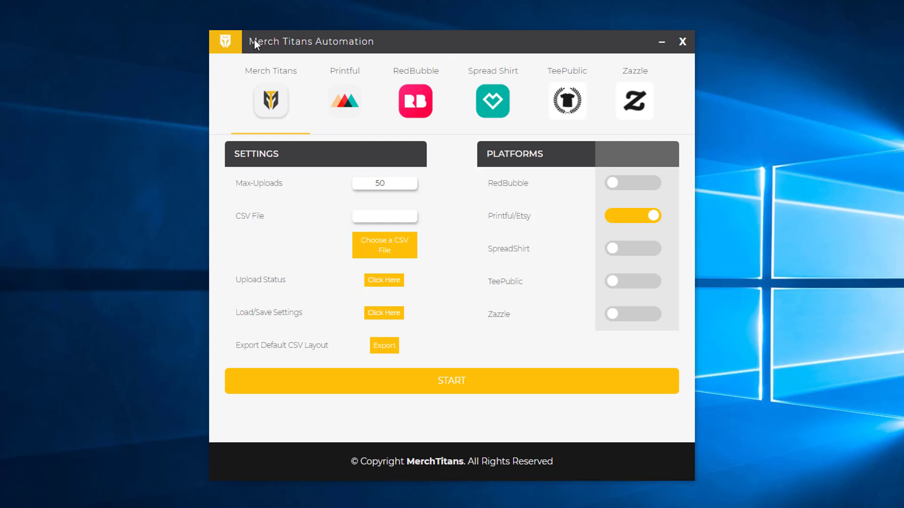
{"action": "mouse_move", "coordinate": [227, 411]}
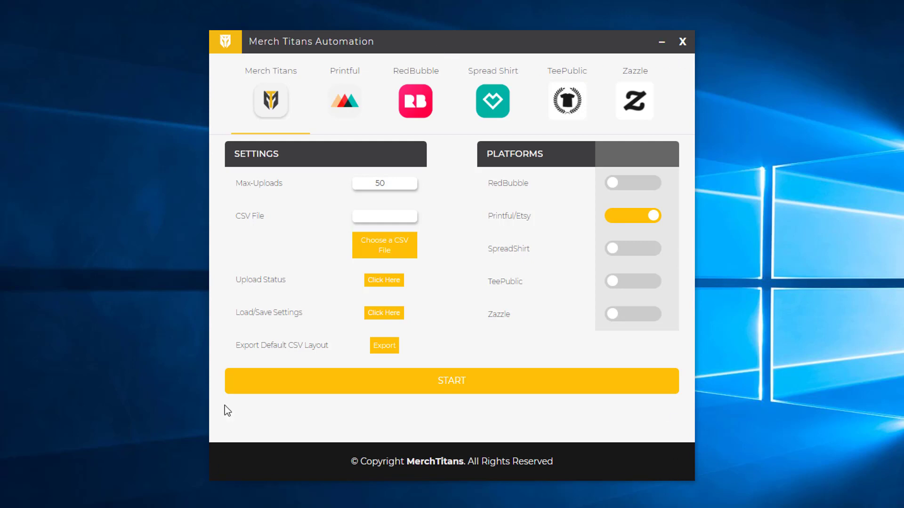
{"action": "mouse_move", "coordinate": [252, 331]}
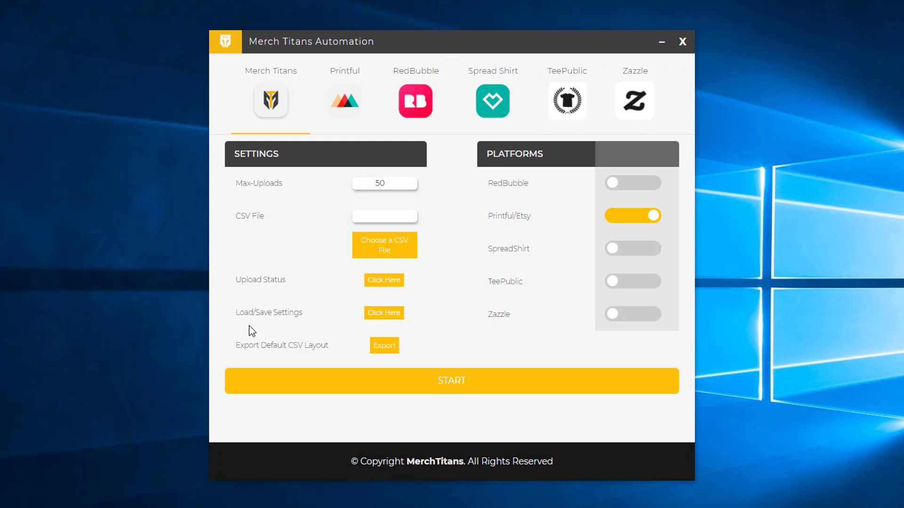
{"action": "mouse_move", "coordinate": [338, 197]}
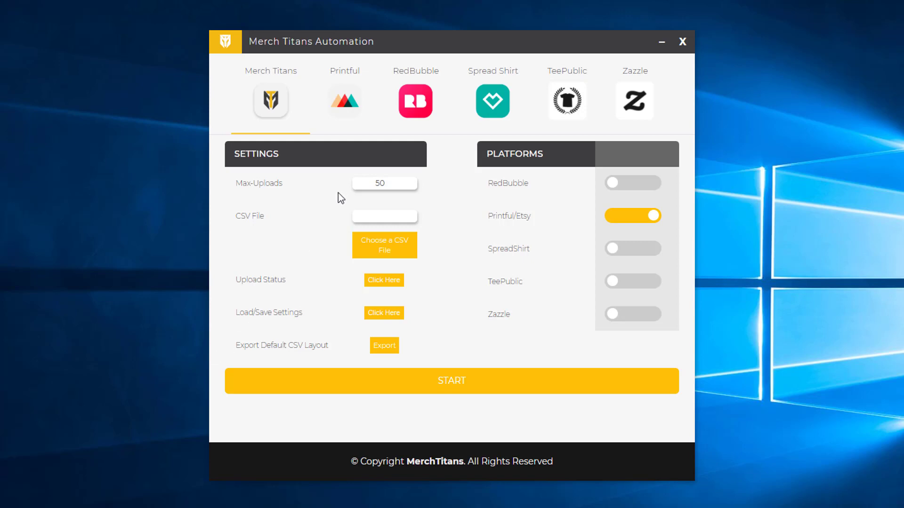
{"action": "mouse_move", "coordinate": [553, 231]}
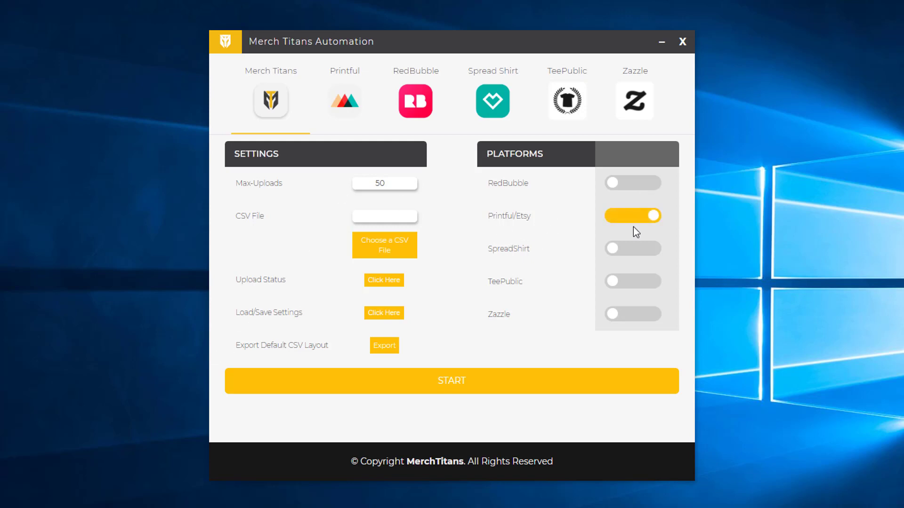
{"action": "mouse_move", "coordinate": [598, 260]}
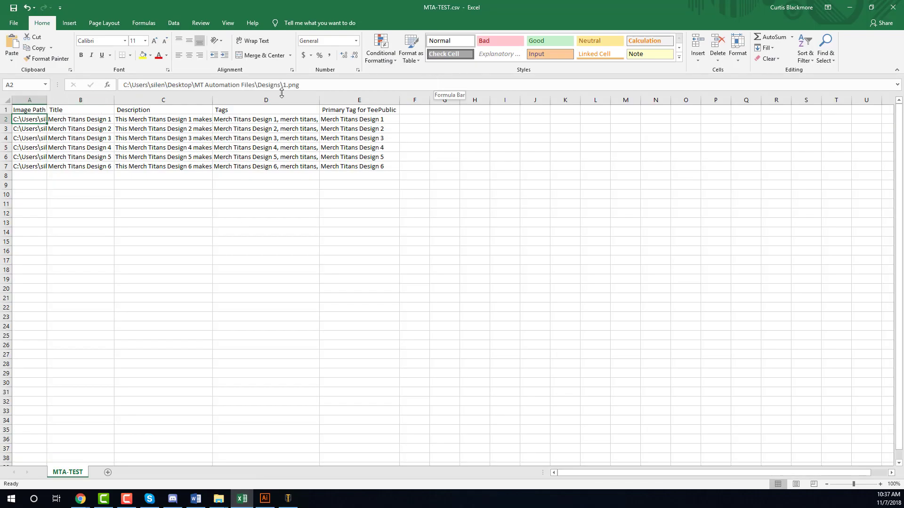
Step: Check the CSV's Image Path column and the second design's image path
{"action": "left_click", "coordinate": [29, 110]}
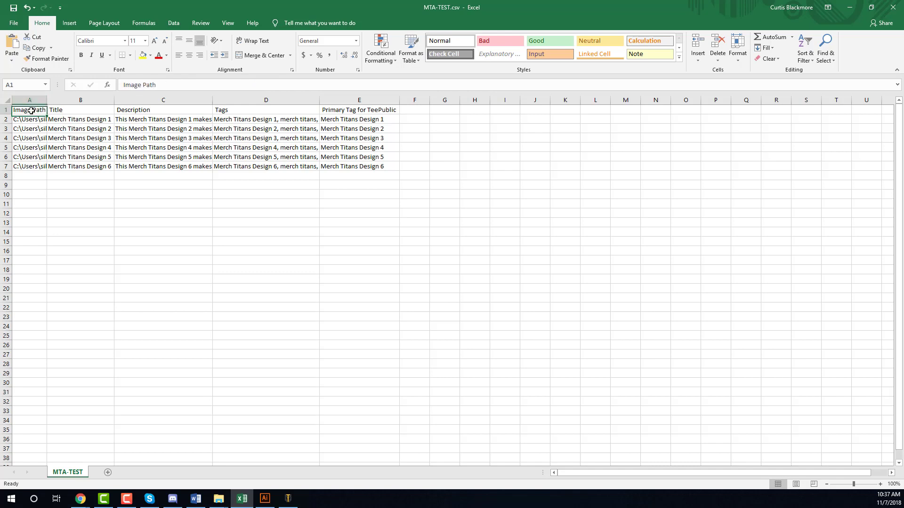
{"action": "mouse_move", "coordinate": [199, 127]}
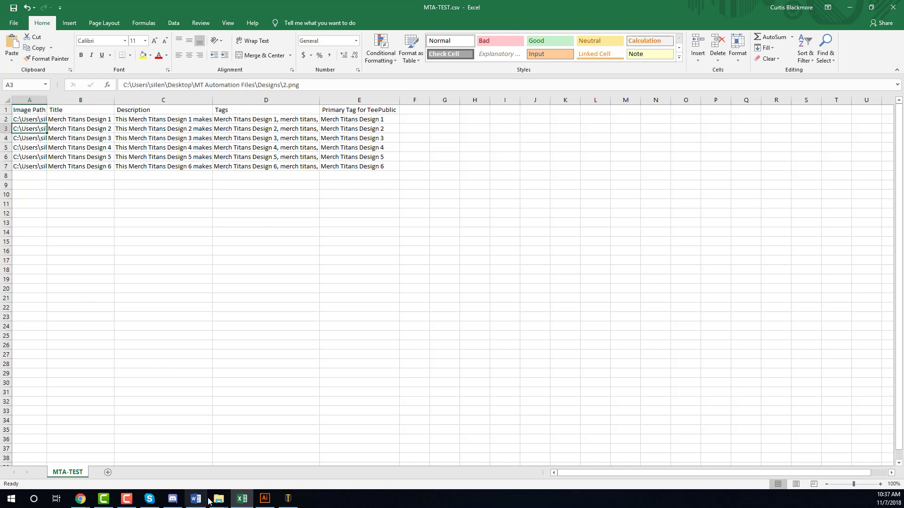
{"action": "left_click", "coordinate": [218, 498]}
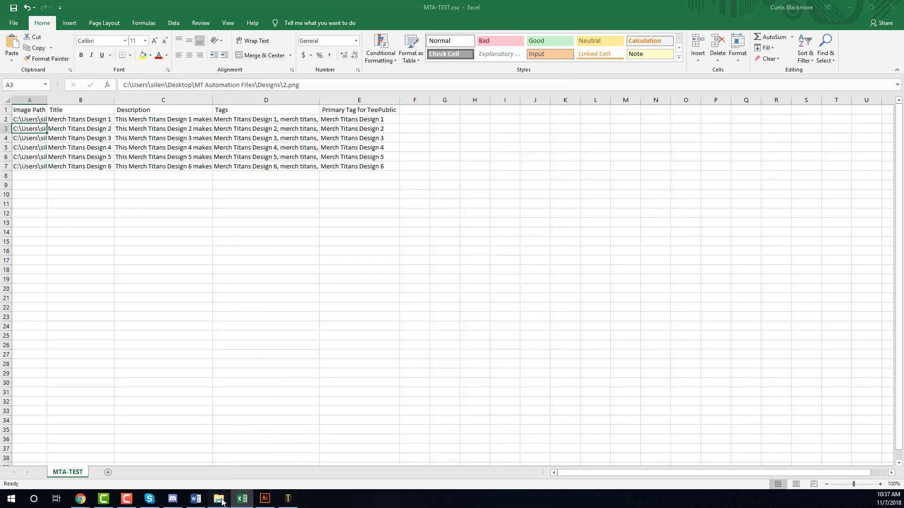
{"action": "left_click", "coordinate": [217, 498]}
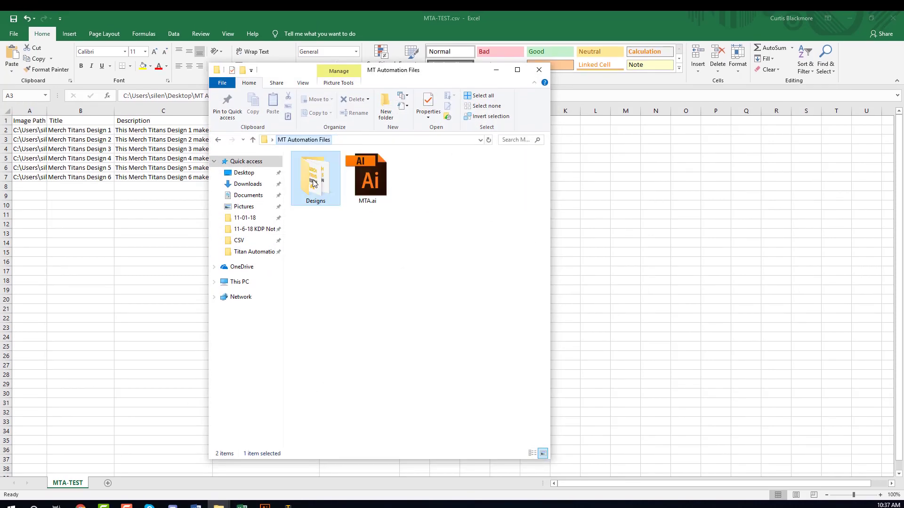
Step: Show the Designs folder with its six images 1.png through 6.png selected
{"action": "double_click", "coordinate": [315, 177]}
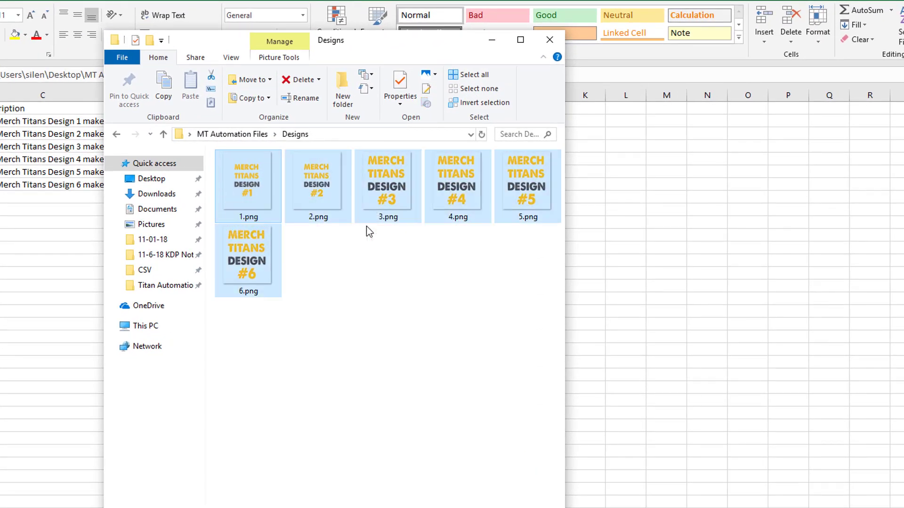
{"action": "mouse_move", "coordinate": [246, 179]}
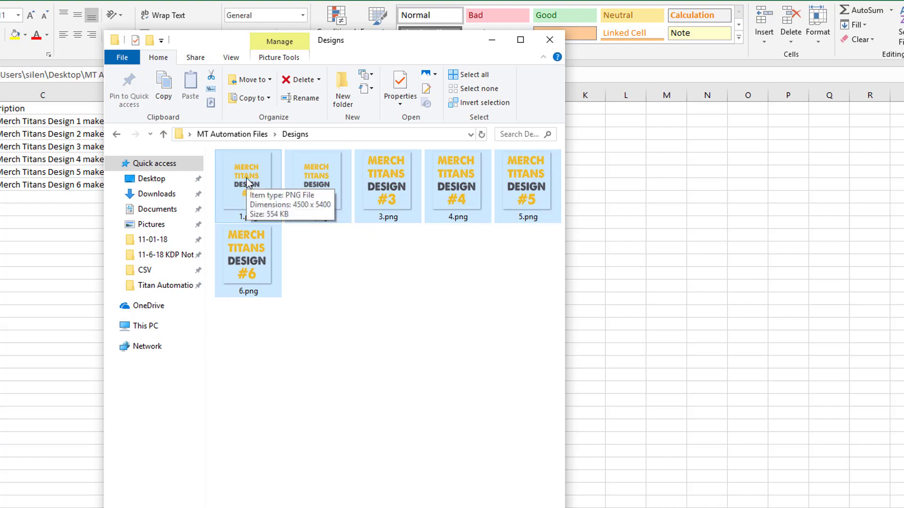
{"action": "right_click", "coordinate": [248, 184]}
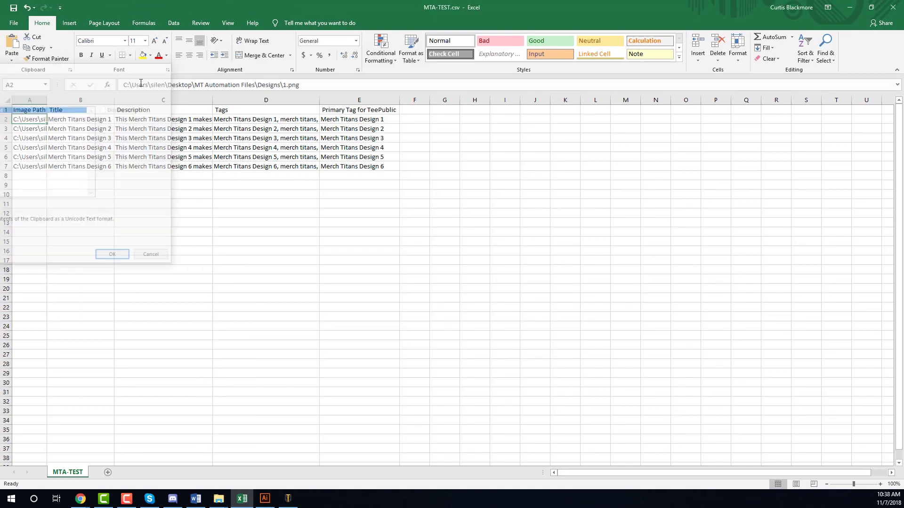
{"action": "left_click", "coordinate": [112, 254]}
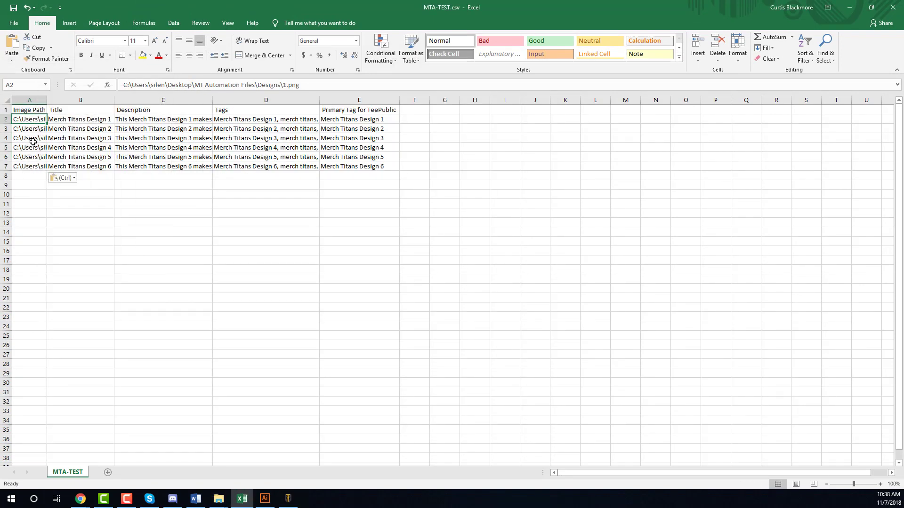
{"action": "double_click", "coordinate": [30, 165]}
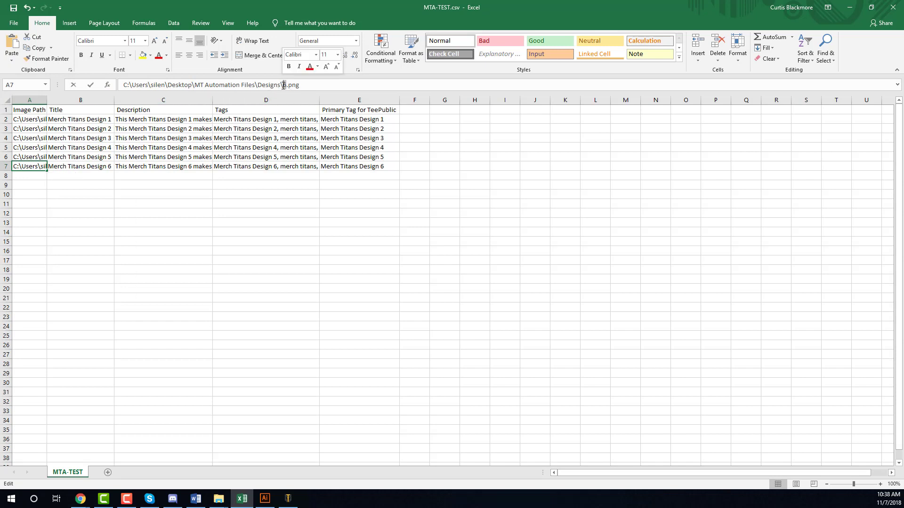
{"action": "left_click", "coordinate": [80, 166]}
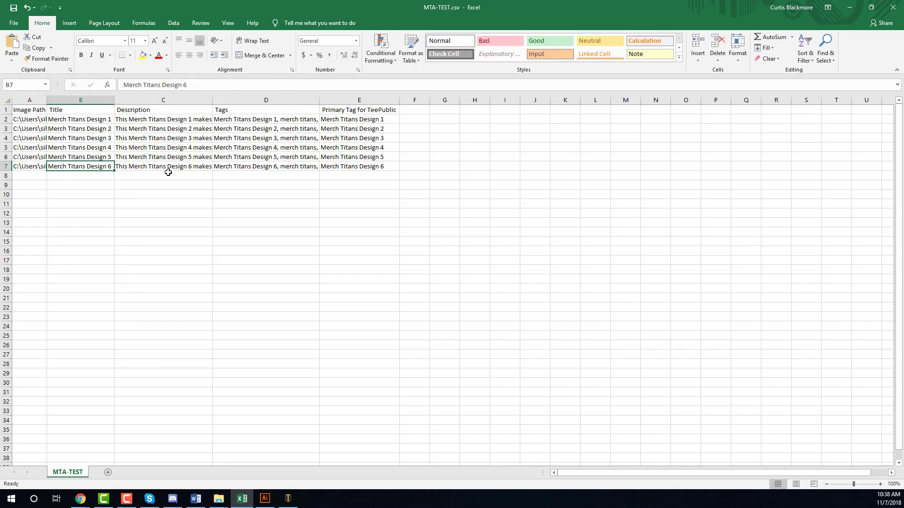
{"action": "left_click", "coordinate": [29, 119]}
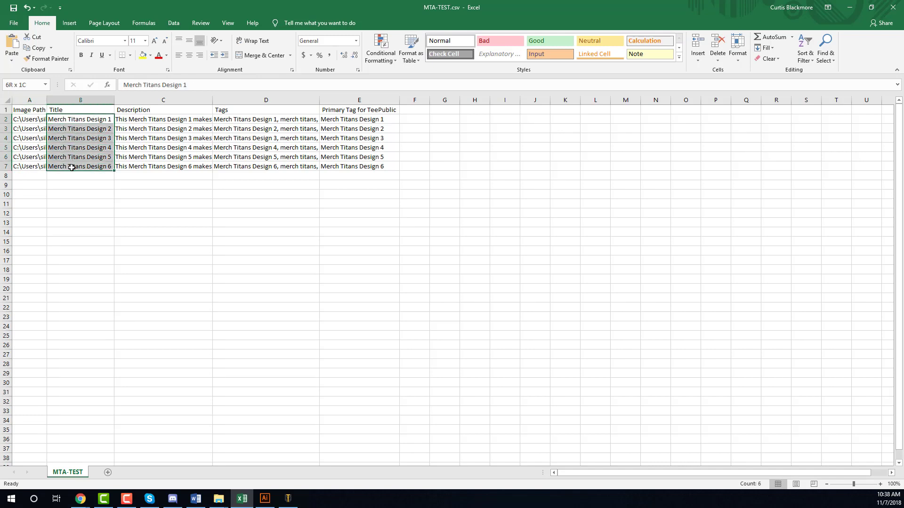
{"action": "left_click", "coordinate": [162, 120]}
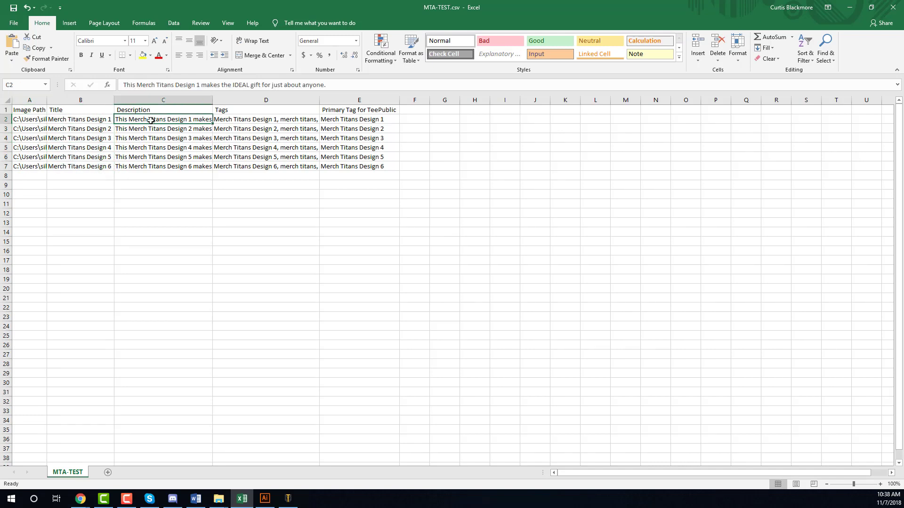
{"action": "left_click_drag", "start_coordinate": [163, 120], "coordinate": [162, 157]}
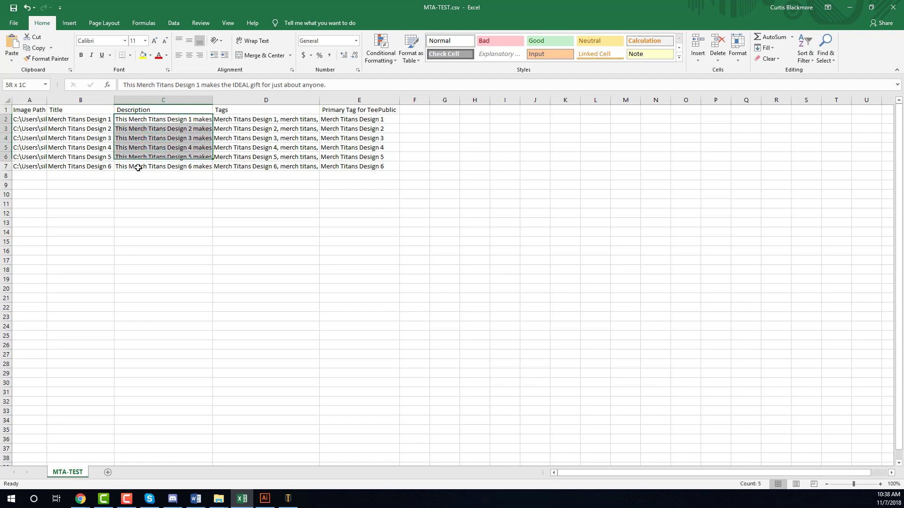
{"action": "left_click", "coordinate": [265, 119]}
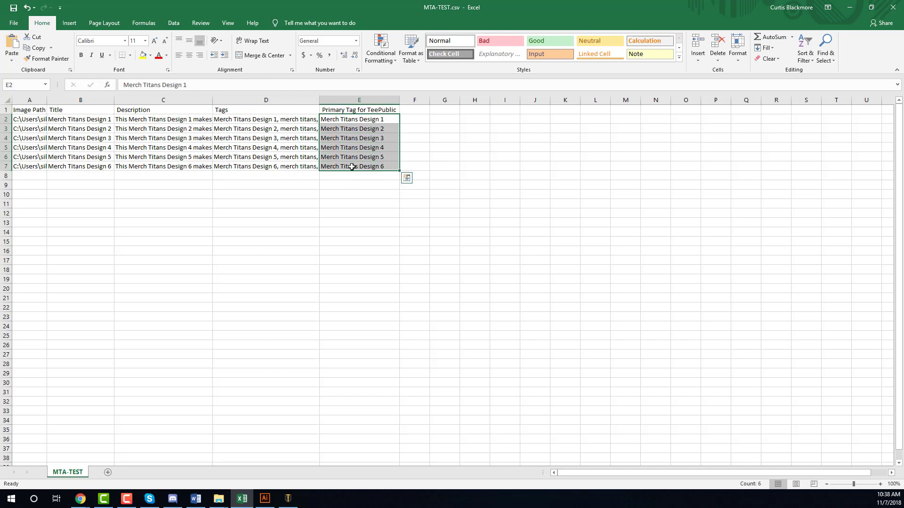
{"action": "left_click", "coordinate": [162, 157]}
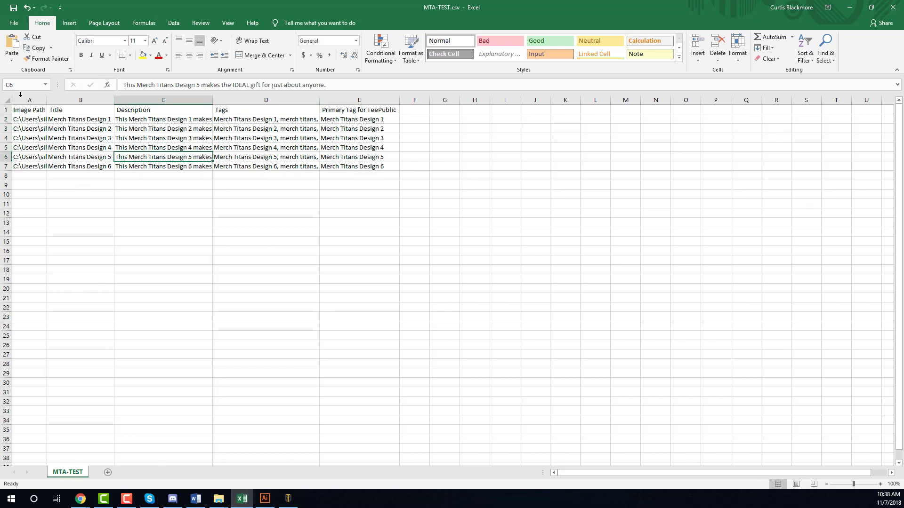
{"action": "left_click", "coordinate": [80, 100]}
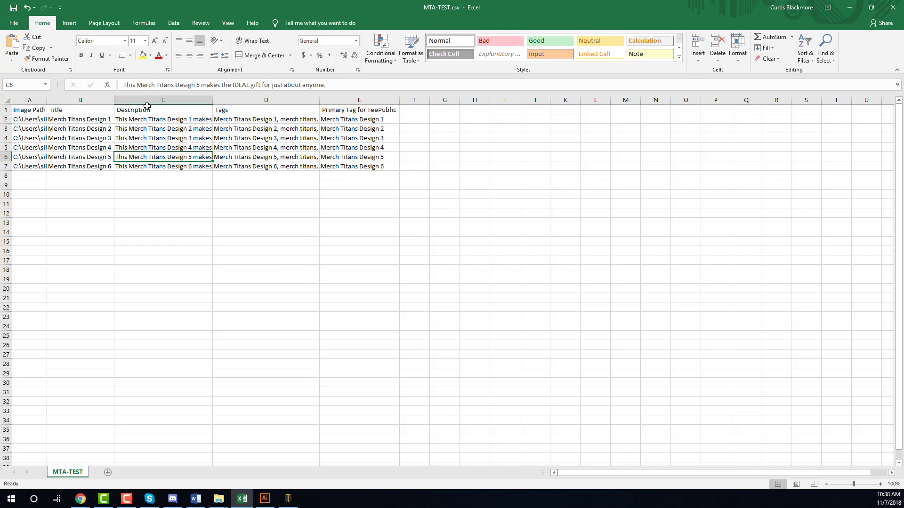
{"action": "left_click", "coordinate": [265, 99]}
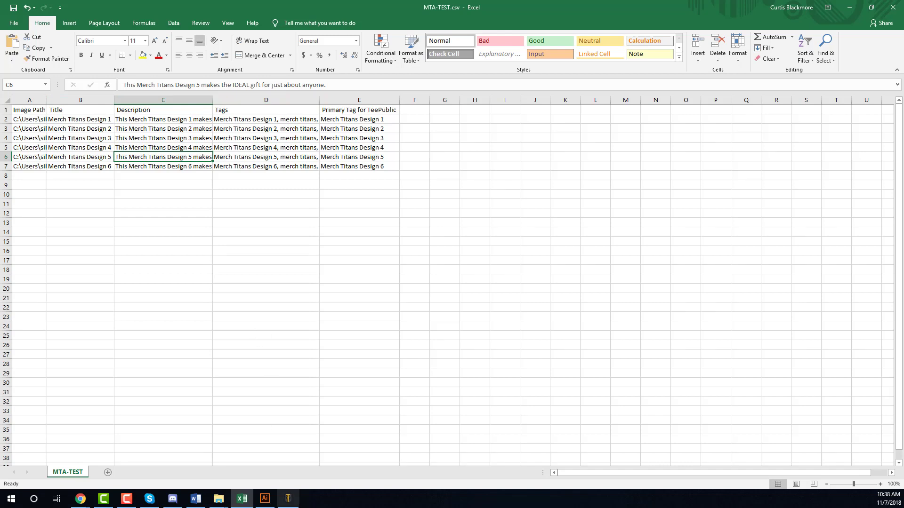
Step: Confirm Printful reads CSV row 1 with title, description and tags in columns 2, 3 and 4
{"action": "left_click", "coordinate": [288, 499]}
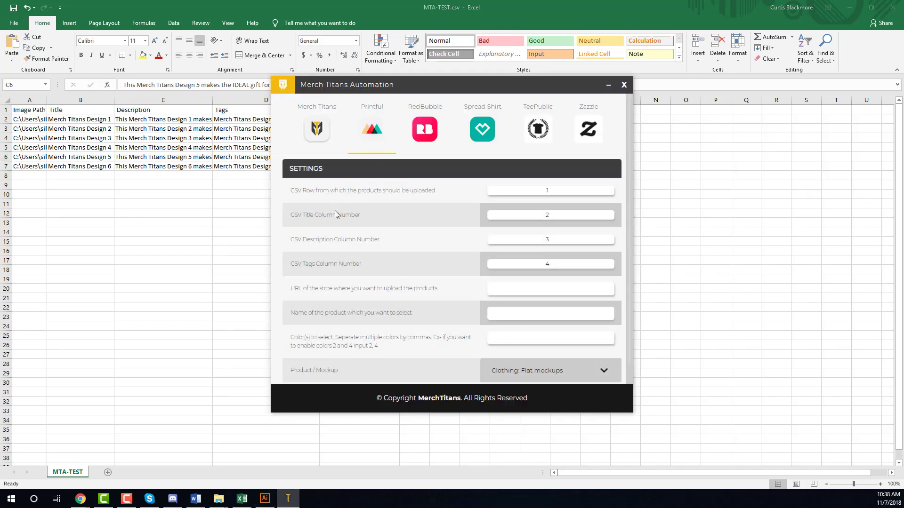
{"action": "left_click", "coordinate": [547, 215]}
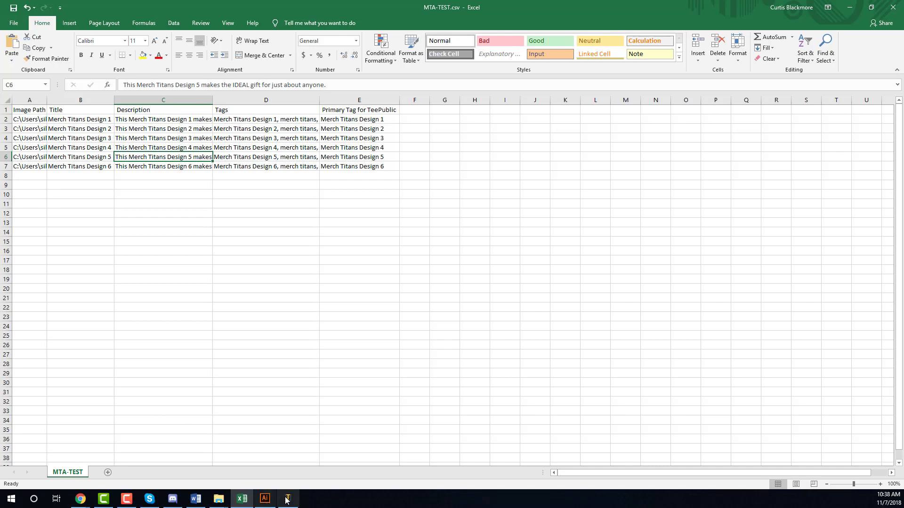
{"action": "left_click", "coordinate": [286, 499]}
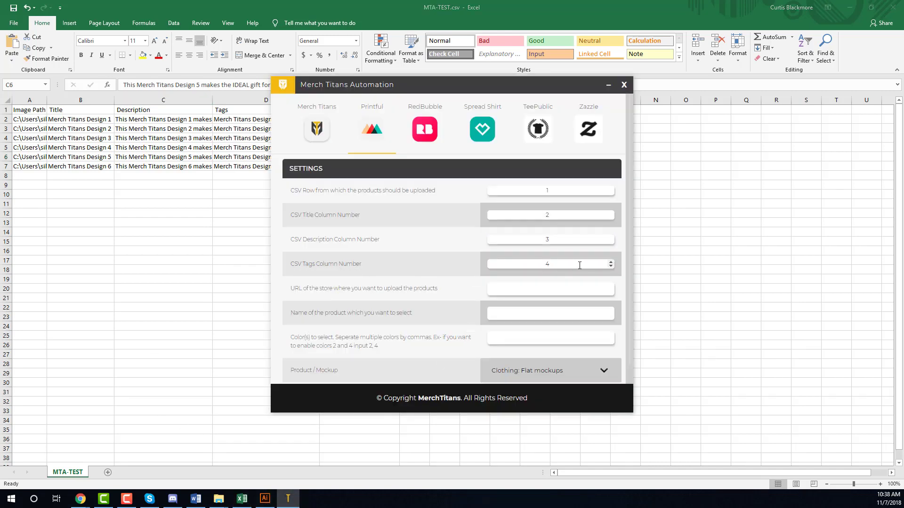
{"action": "left_click", "coordinate": [549, 264]}
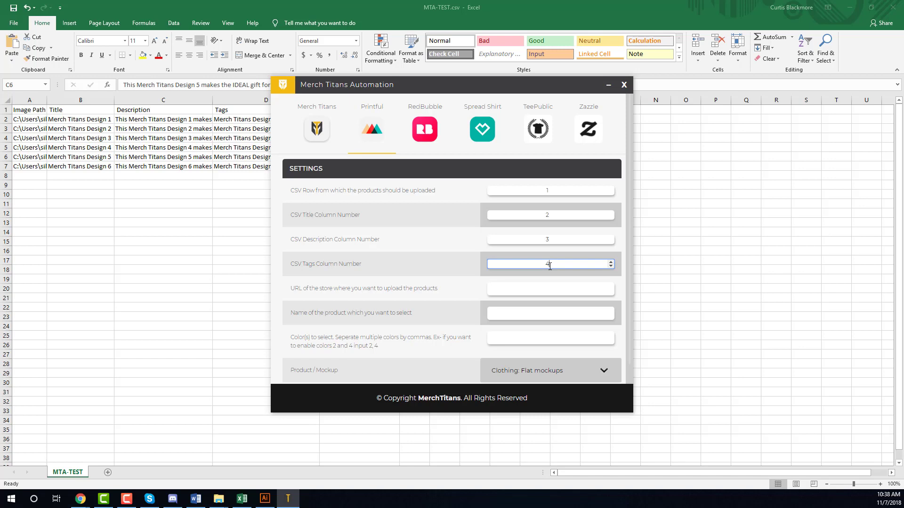
{"action": "left_click", "coordinate": [549, 214]}
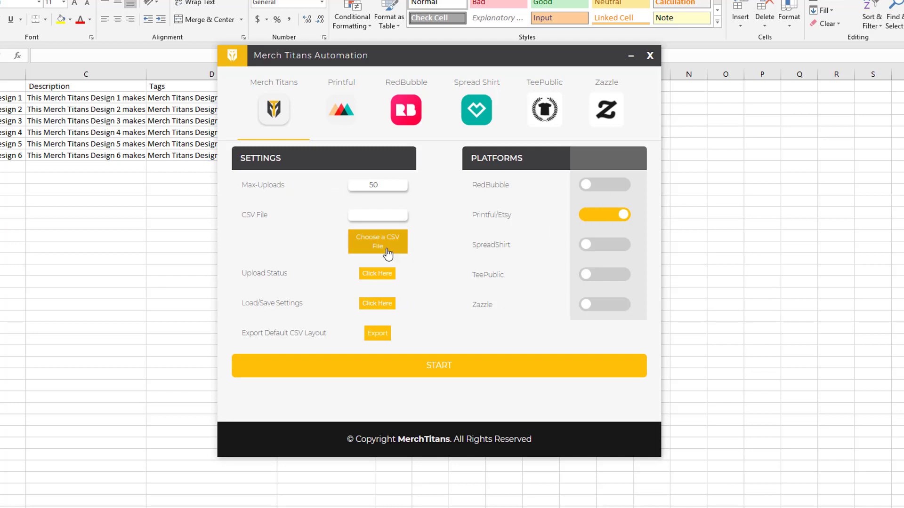
Step: Load MTA-TEST.csv as the design file and scroll to the Load/Save Settings area
{"action": "left_click", "coordinate": [651, 56]}
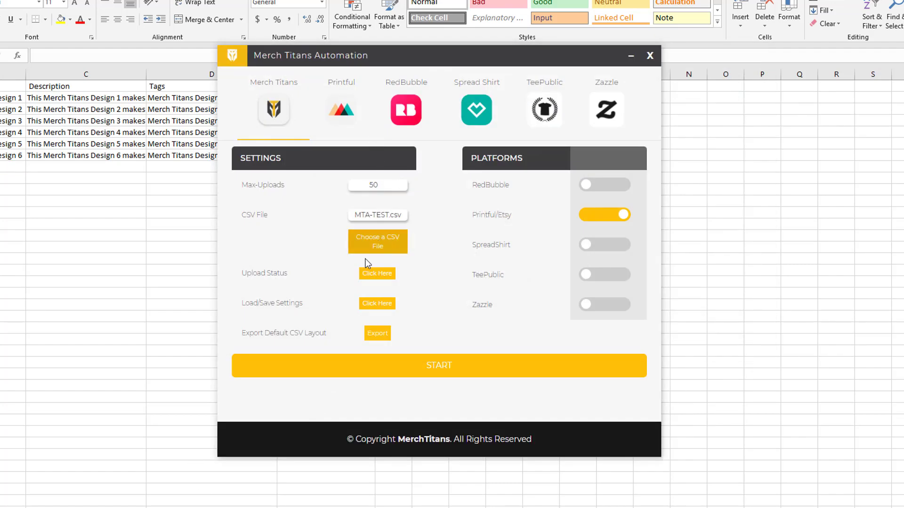
{"action": "left_click", "coordinate": [340, 110]}
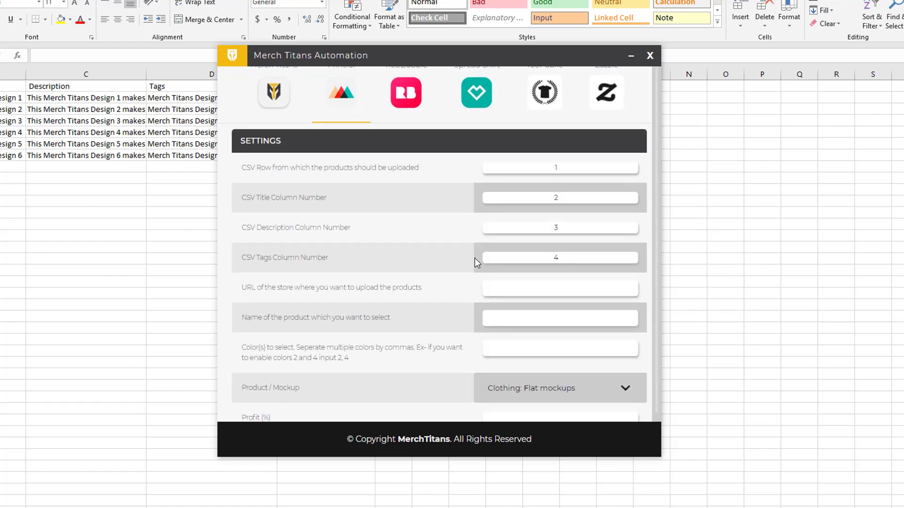
{"action": "scroll", "scroll_direction": "down", "scroll_amount": 3}
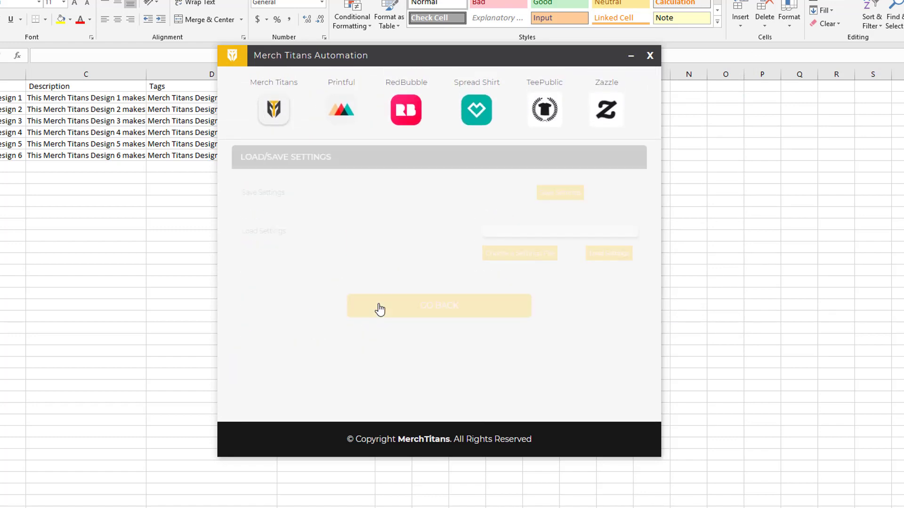
Step: Load the previously saved settings file so the tool confirms success
{"action": "left_click", "coordinate": [608, 253]}
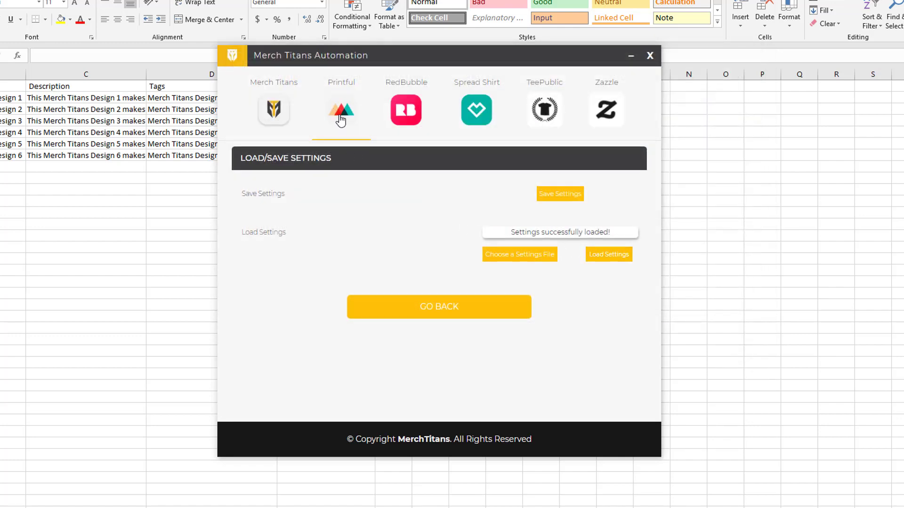
Step: Review the Gildan 64000 settings, try colours 1,2,3 then revert to colour 1, keeping flat mockups
{"action": "left_click", "coordinate": [341, 109]}
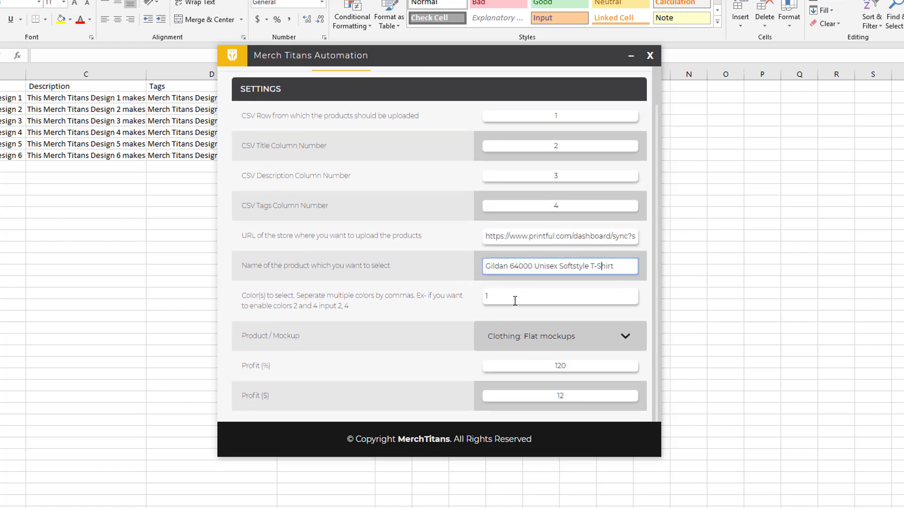
{"action": "left_click", "coordinate": [559, 296]}
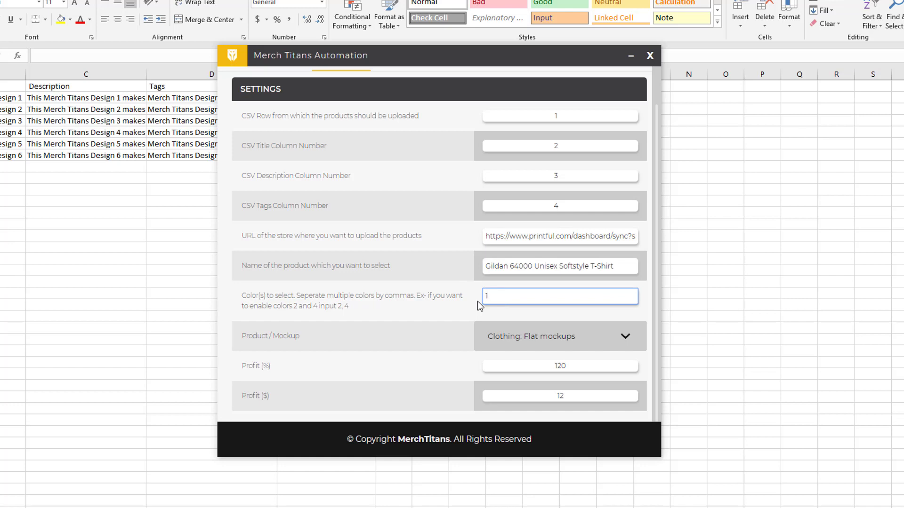
{"action": "mouse_move", "coordinate": [482, 307]}
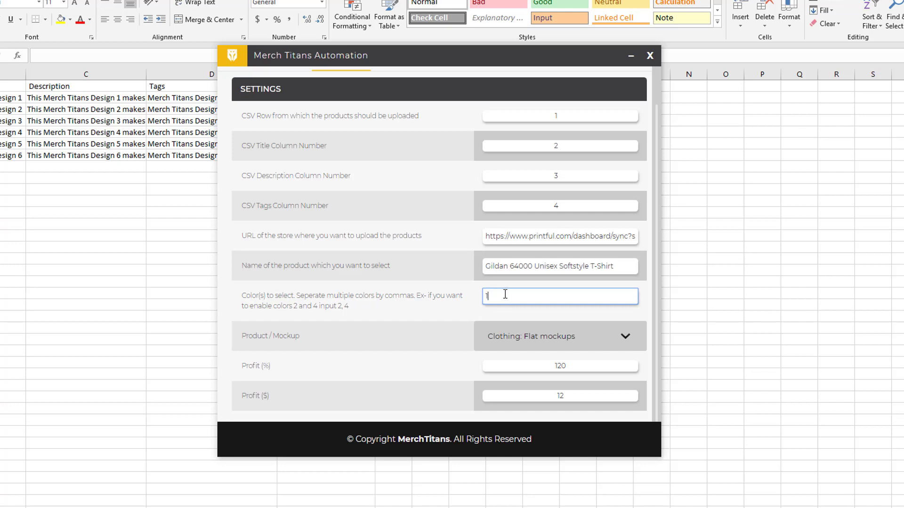
{"action": "type", "text": ",2,3"}
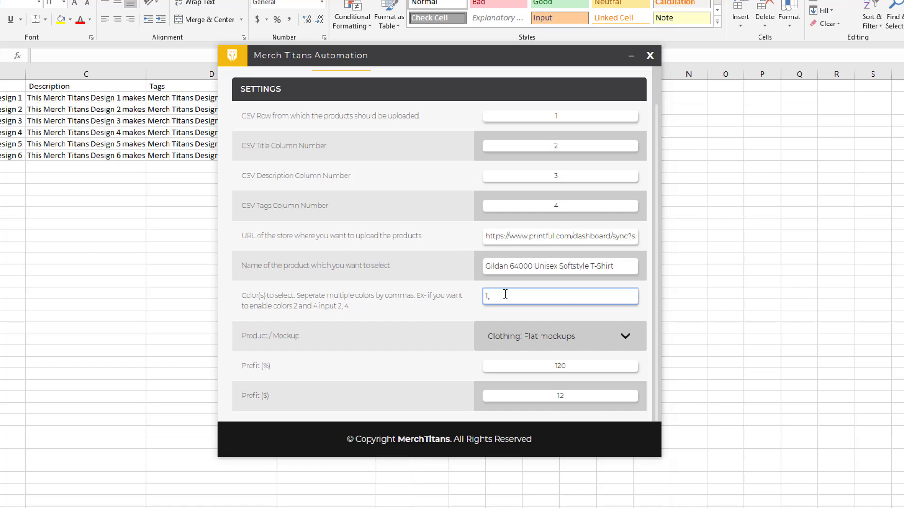
{"action": "key", "text": "Backspace"}
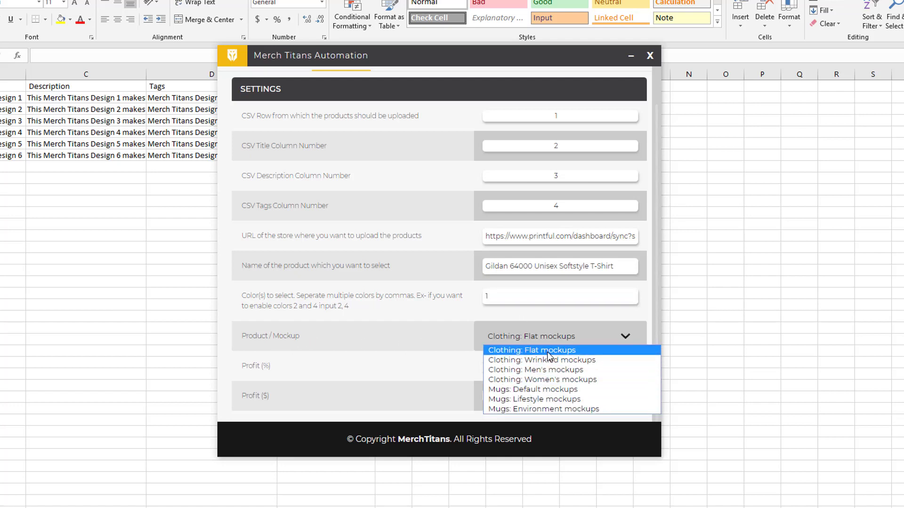
{"action": "left_click", "coordinate": [529, 350]}
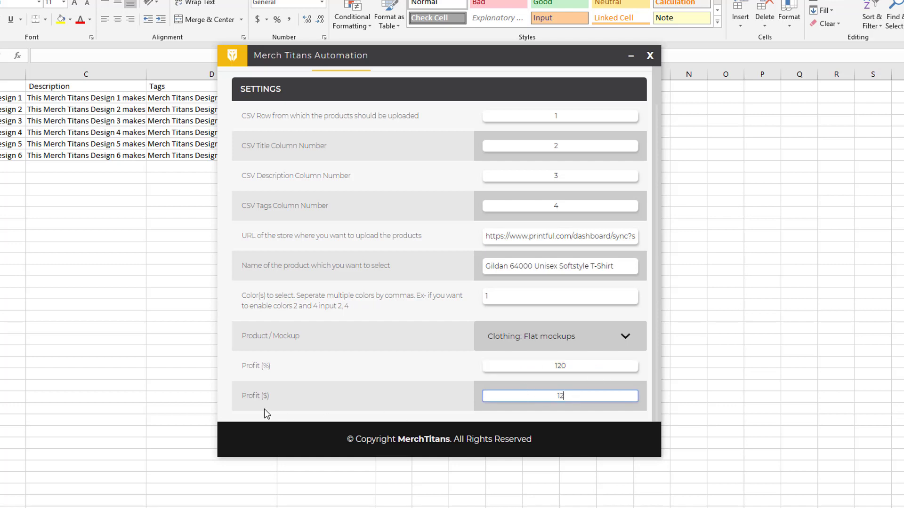
{"action": "mouse_move", "coordinate": [273, 407]}
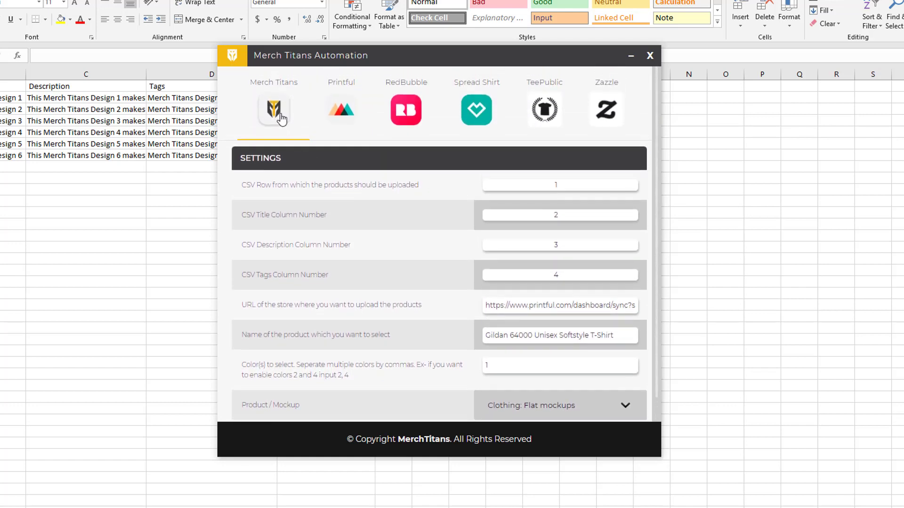
Step: Return to the main panel with MTA-TEST.csv loaded and only Printful/Etsy enabled
{"action": "left_click", "coordinate": [273, 110]}
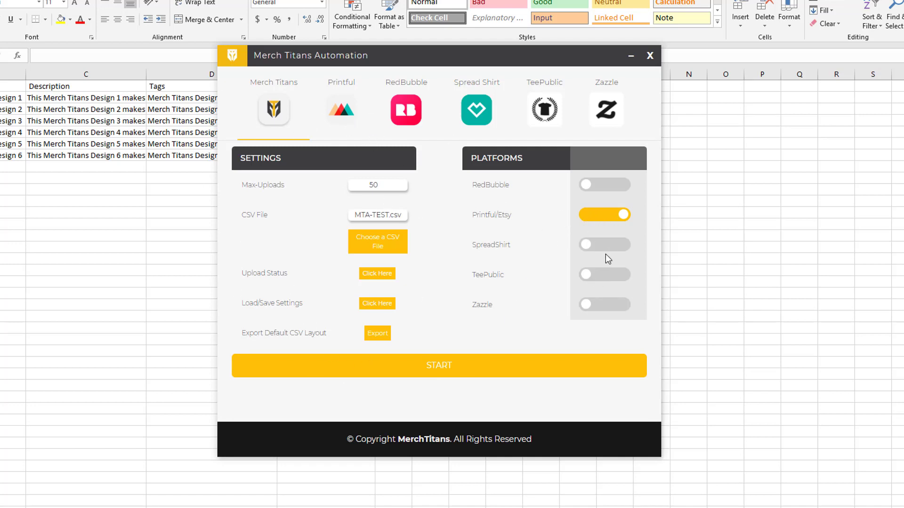
{"action": "mouse_move", "coordinate": [81, 147]}
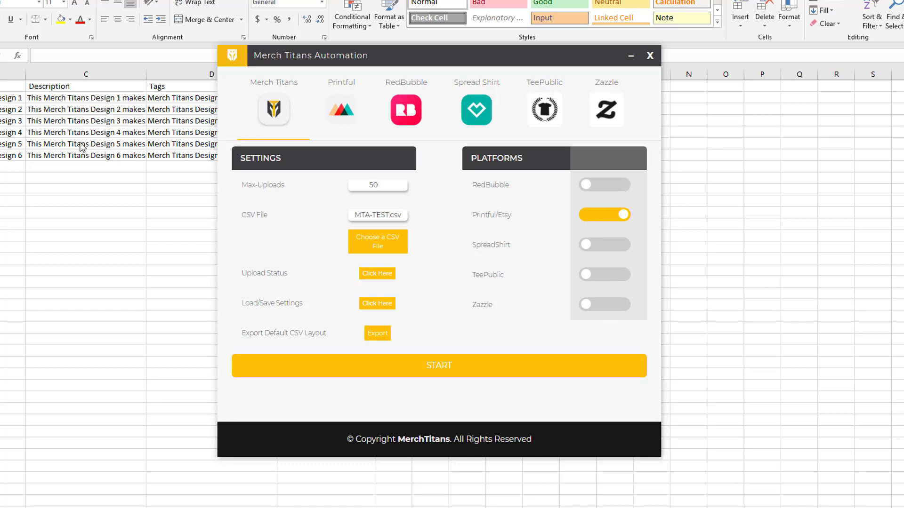
{"action": "mouse_move", "coordinate": [362, 144]}
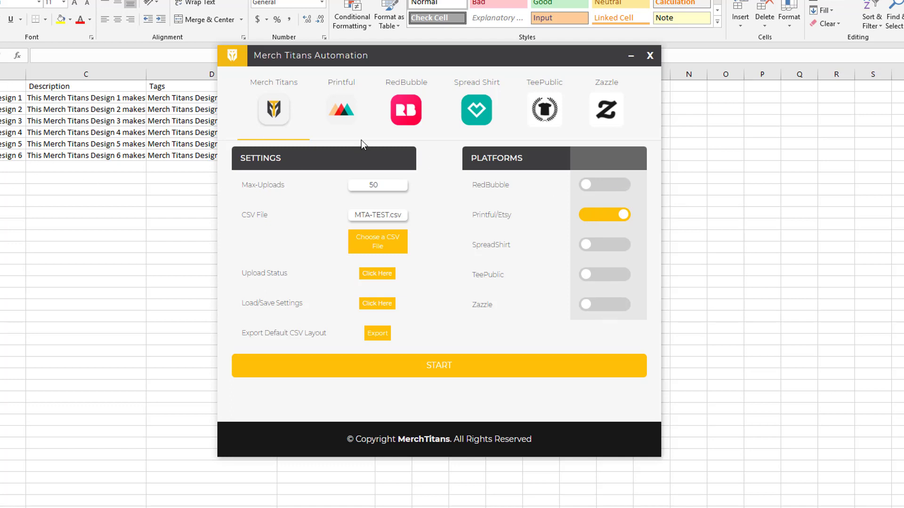
{"action": "mouse_move", "coordinate": [361, 115]}
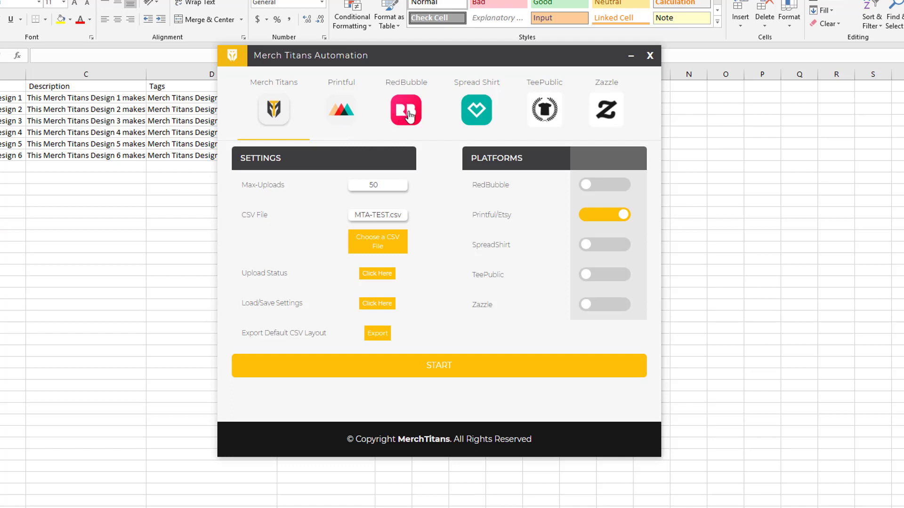
{"action": "mouse_move", "coordinate": [628, 125]}
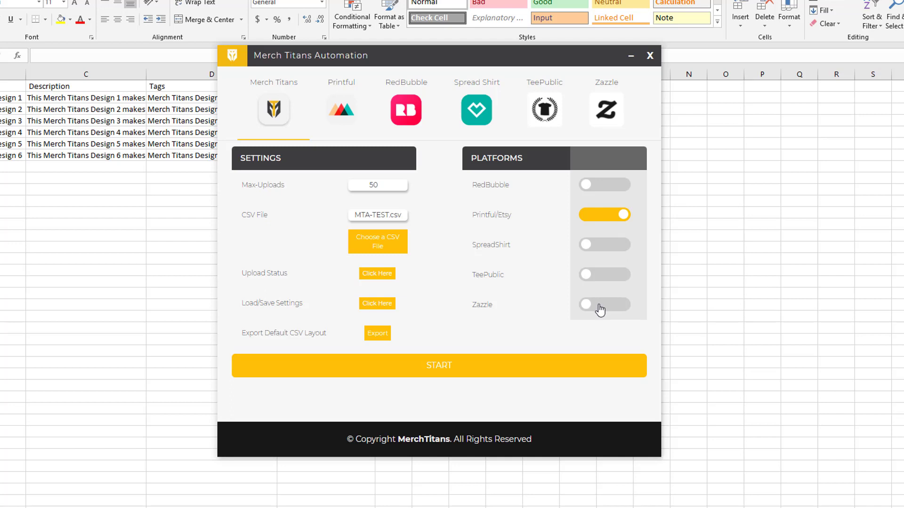
{"action": "mouse_move", "coordinate": [597, 310]}
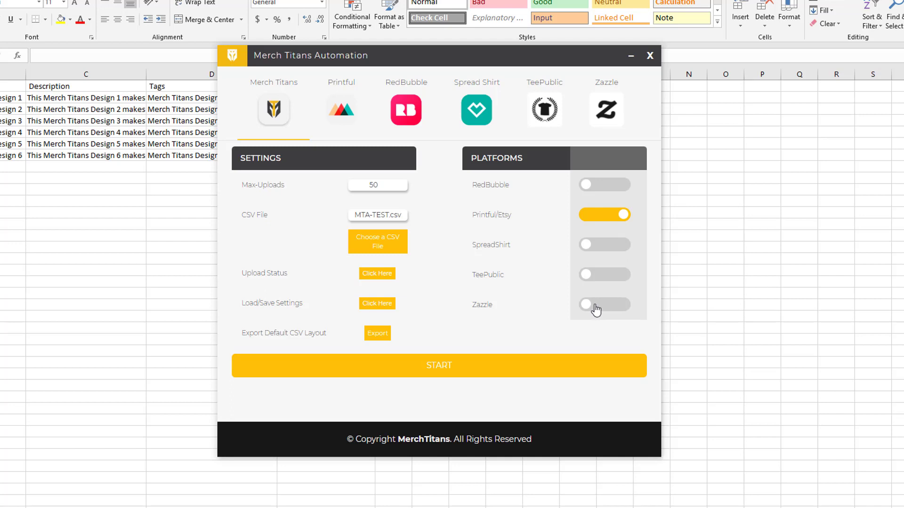
{"action": "mouse_move", "coordinate": [580, 289]}
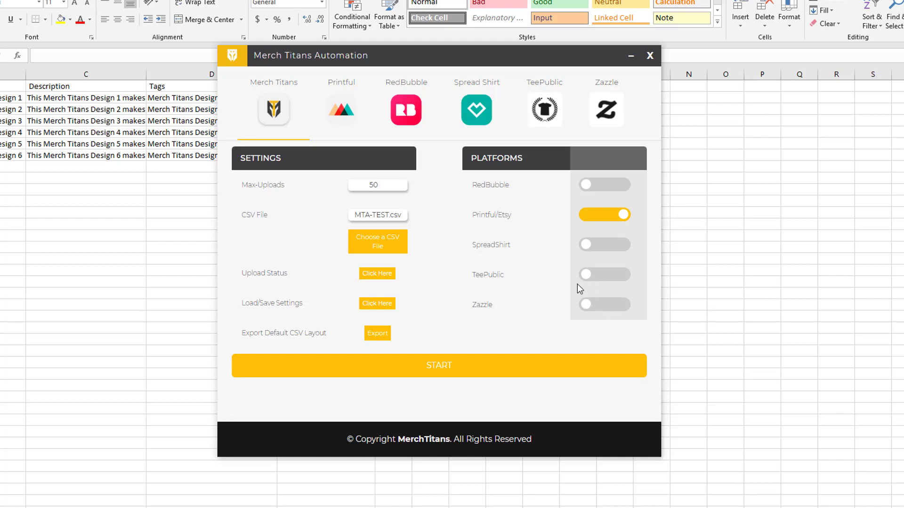
{"action": "mouse_move", "coordinate": [553, 276]}
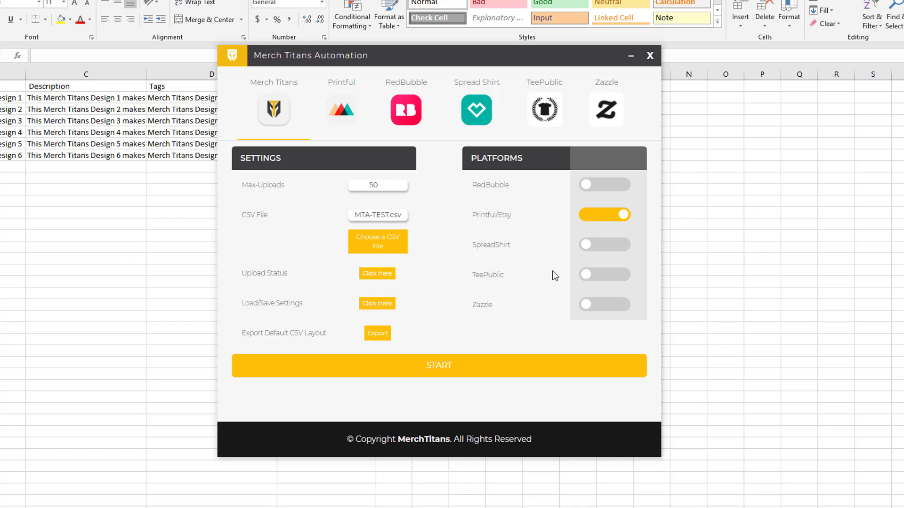
{"action": "mouse_move", "coordinate": [535, 273]}
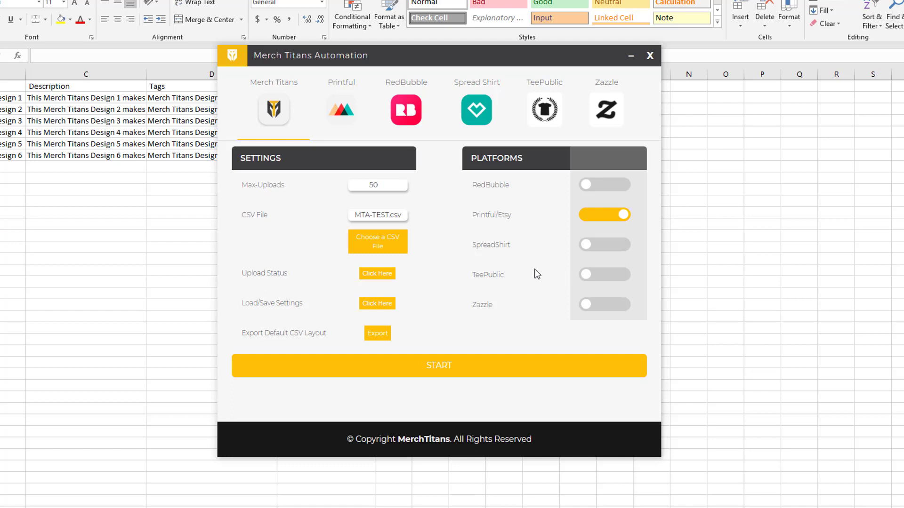
{"action": "mouse_move", "coordinate": [520, 348]}
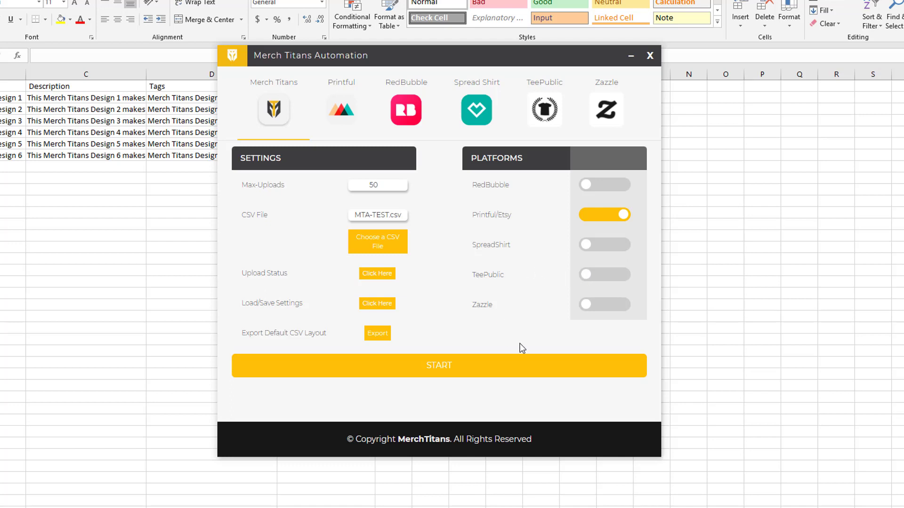
{"action": "mouse_move", "coordinate": [518, 346]}
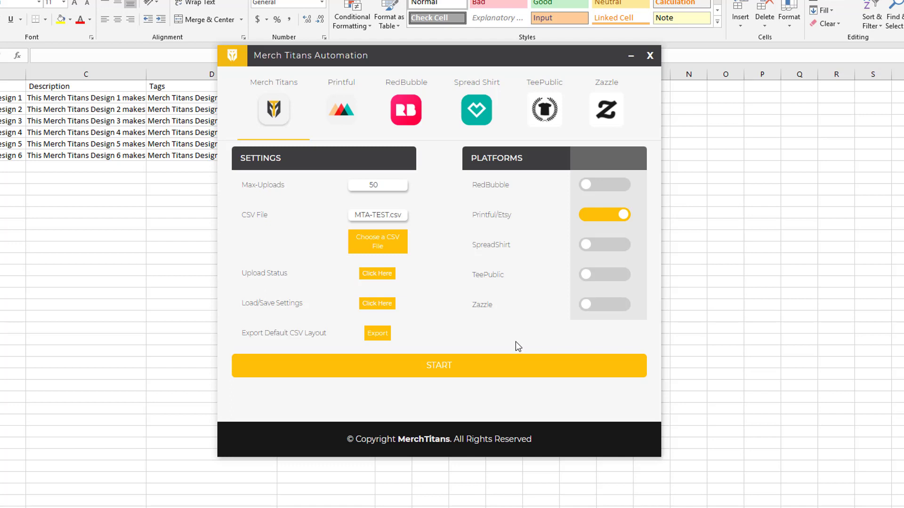
{"action": "mouse_move", "coordinate": [458, 327]}
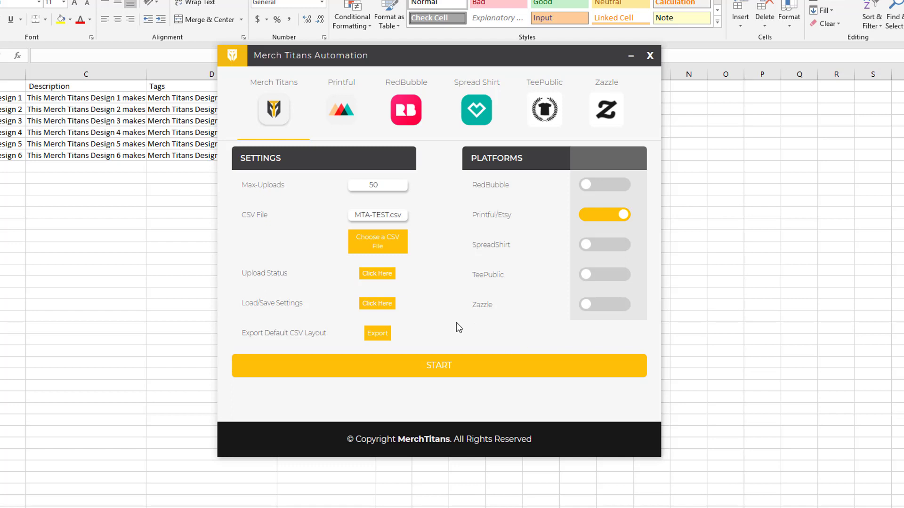
{"action": "mouse_move", "coordinate": [412, 371]}
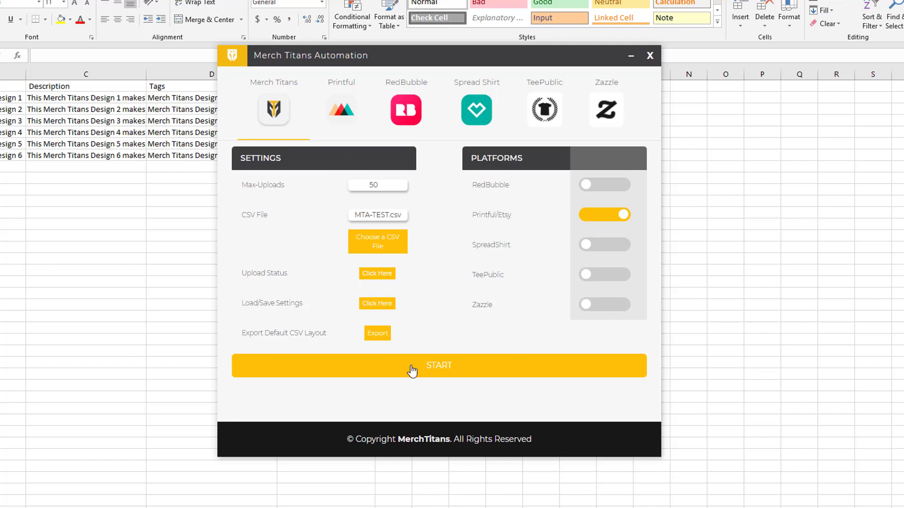
Step: Accept the license key and start the upload run, opening Printful's sign-in page
{"action": "left_click", "coordinate": [437, 365]}
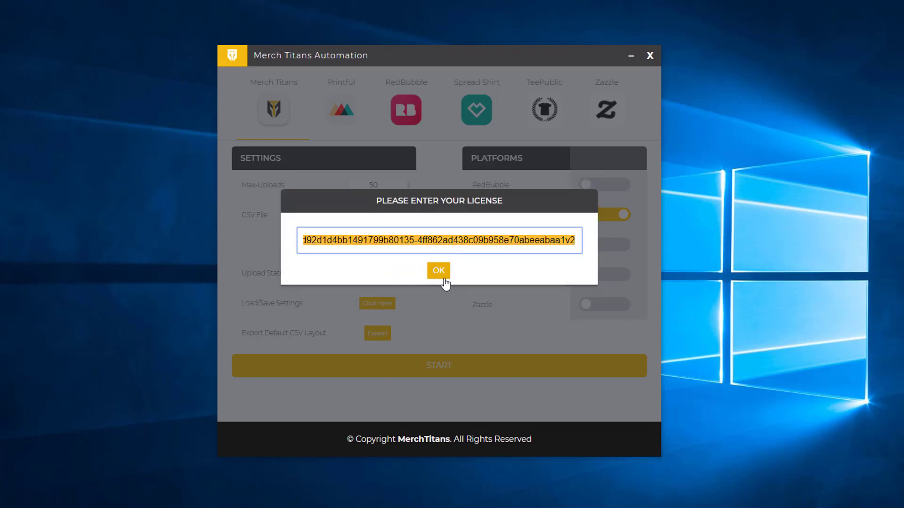
{"action": "left_click", "coordinate": [437, 271]}
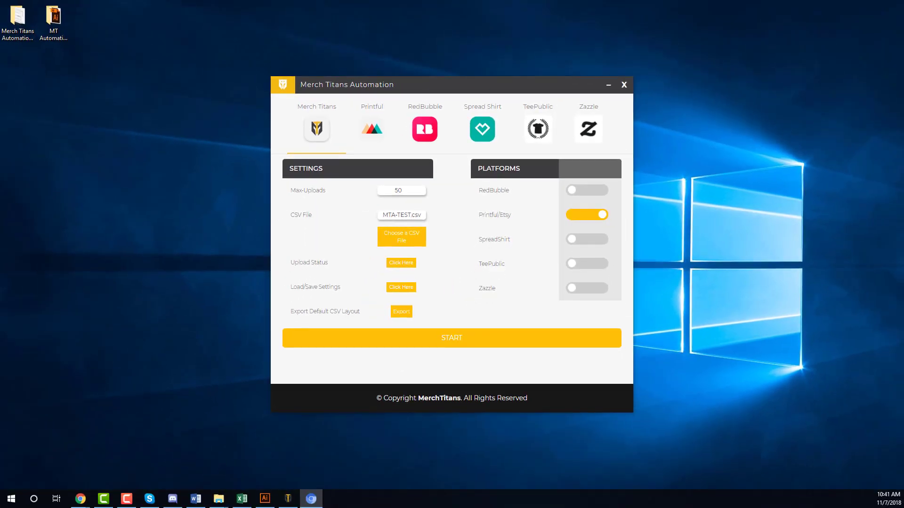
{"action": "left_click", "coordinate": [451, 338]}
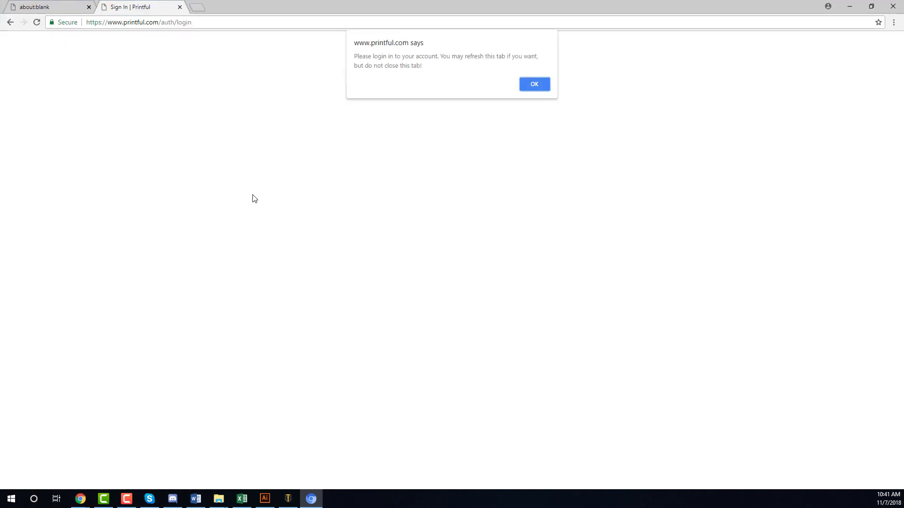
{"action": "left_click", "coordinate": [532, 84]}
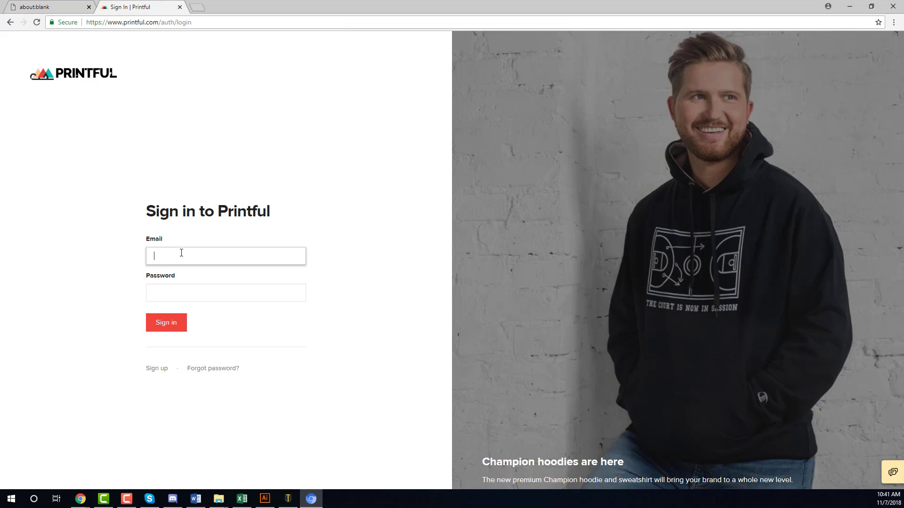
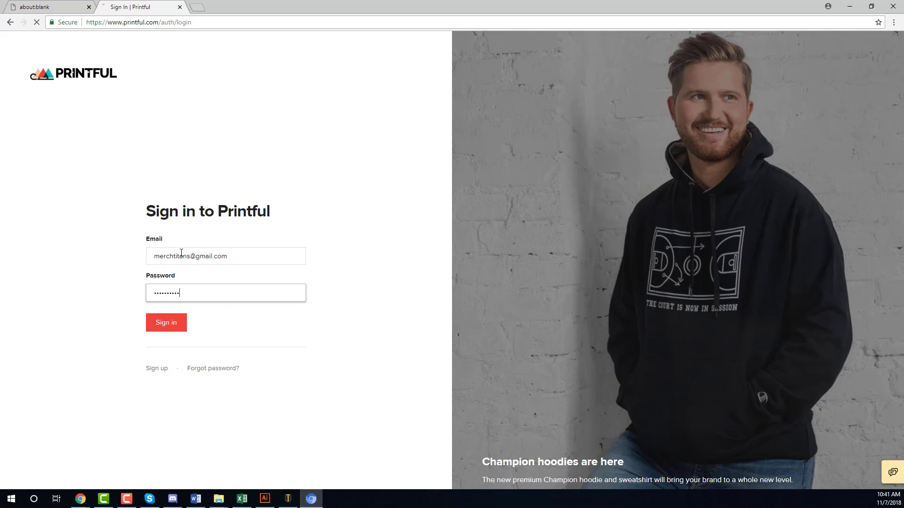
{"action": "left_click", "coordinate": [165, 322]}
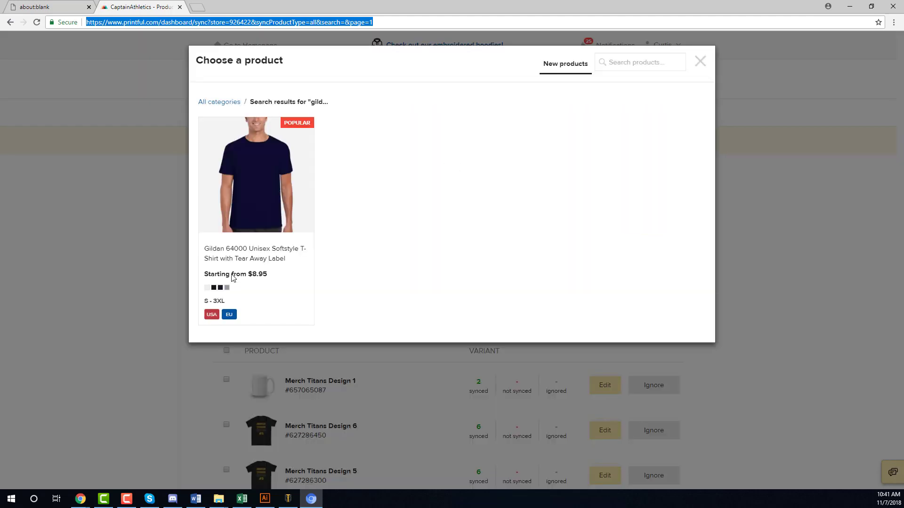
Step: Upload Design 1 to a Gildan 64000 shirt and set the profit markup to 120%
{"action": "left_click", "coordinate": [256, 175]}
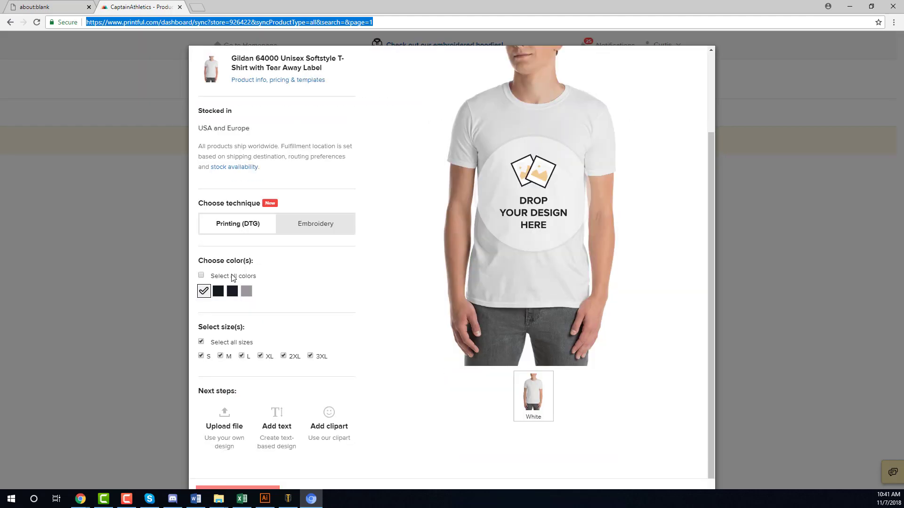
{"action": "left_click", "coordinate": [224, 426]}
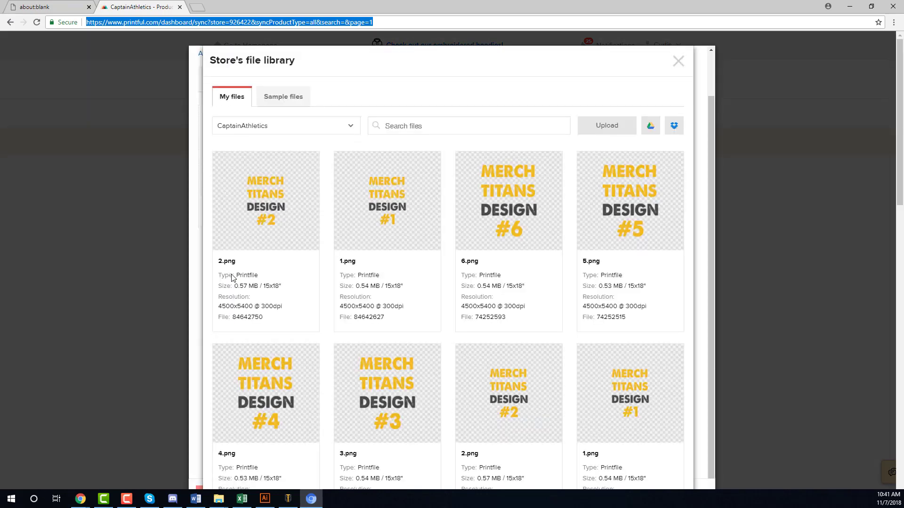
{"action": "left_click", "coordinate": [605, 125]}
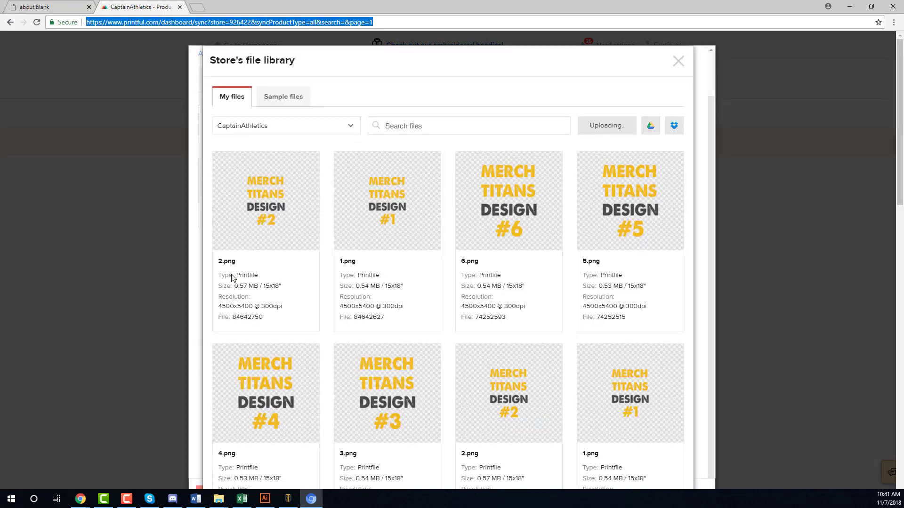
{"action": "left_click", "coordinate": [468, 125]}
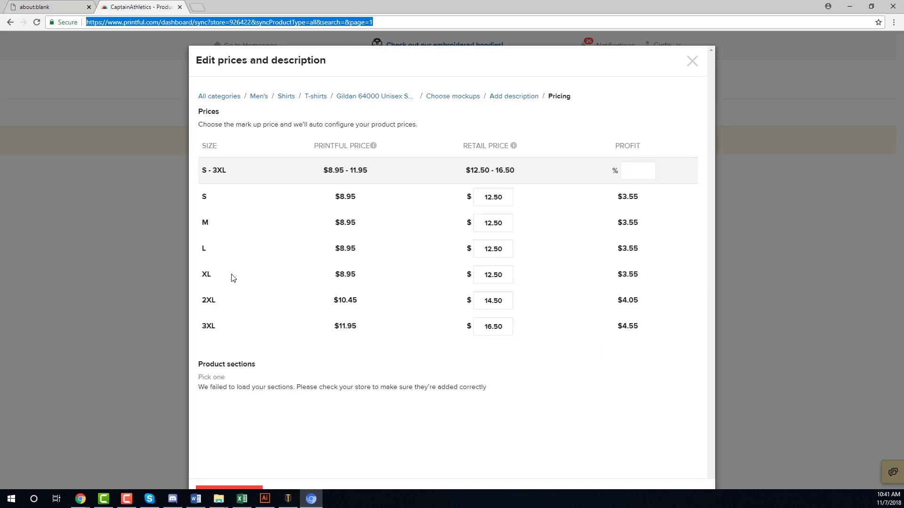
{"action": "type", "text": "120"}
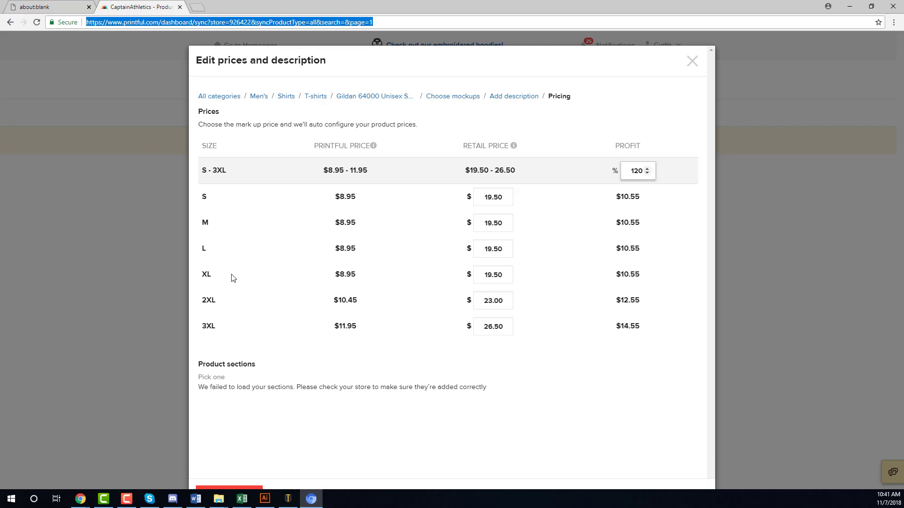
{"action": "mouse_move", "coordinate": [373, 145]}
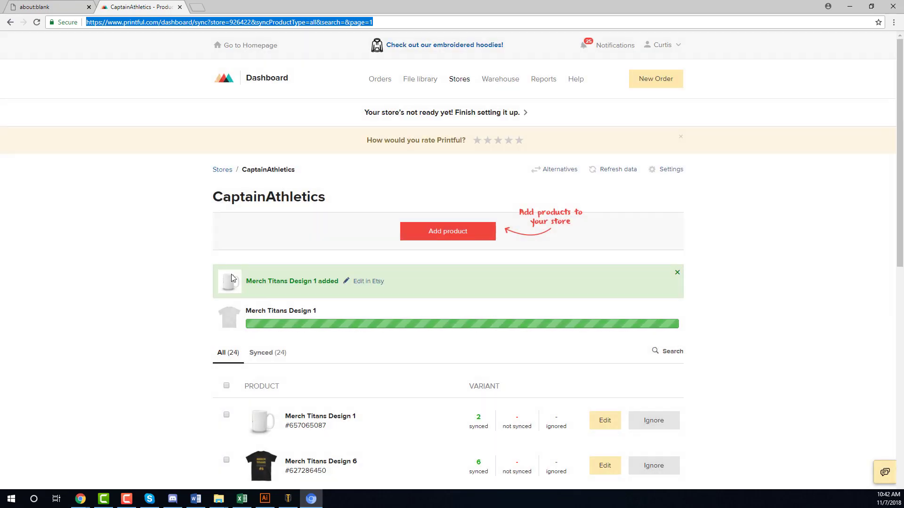
Step: Start another Gildan shirt product and reach the file library topped by 2.png
{"action": "left_click", "coordinate": [241, 499]}
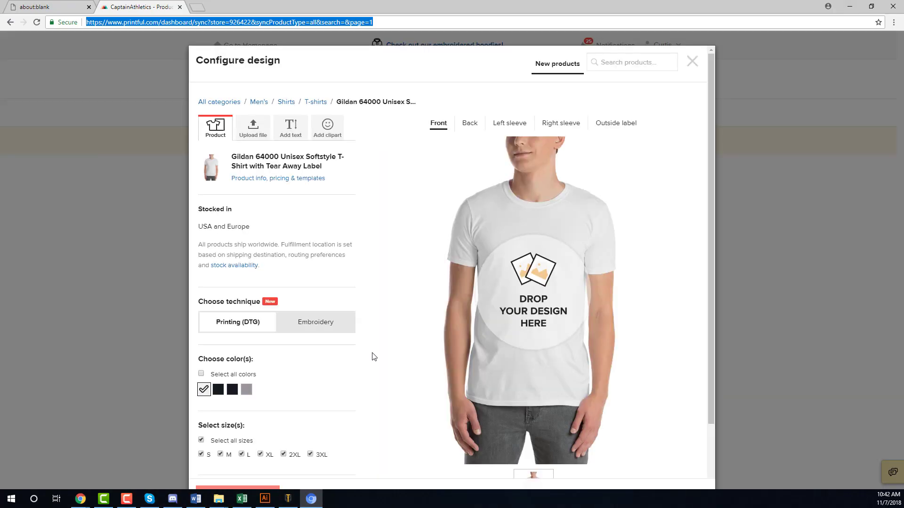
{"action": "scroll", "scroll_direction": "down", "scroll_amount": 3}
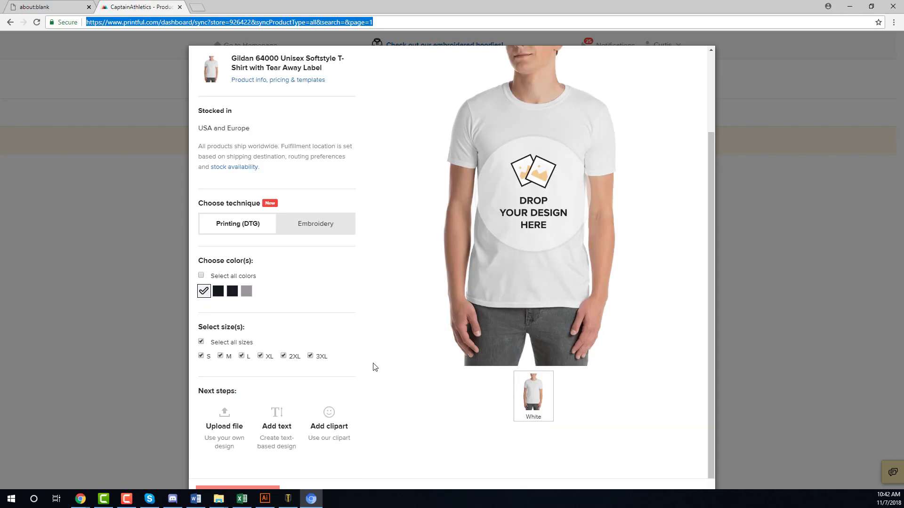
{"action": "left_click", "coordinate": [224, 427]}
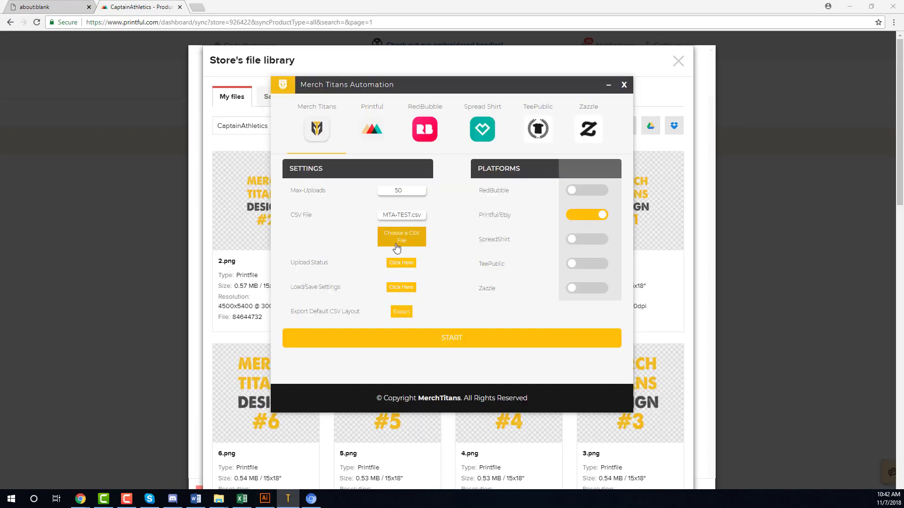
Step: Confirm 'Settings successfully loaded!' on the Load/Save Settings page and go back
{"action": "left_click", "coordinate": [401, 287]}
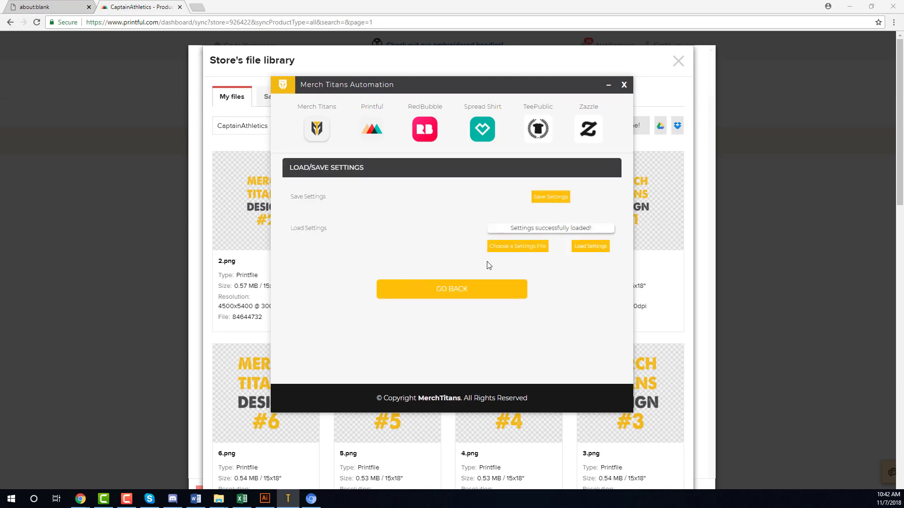
{"action": "left_click", "coordinate": [517, 245]}
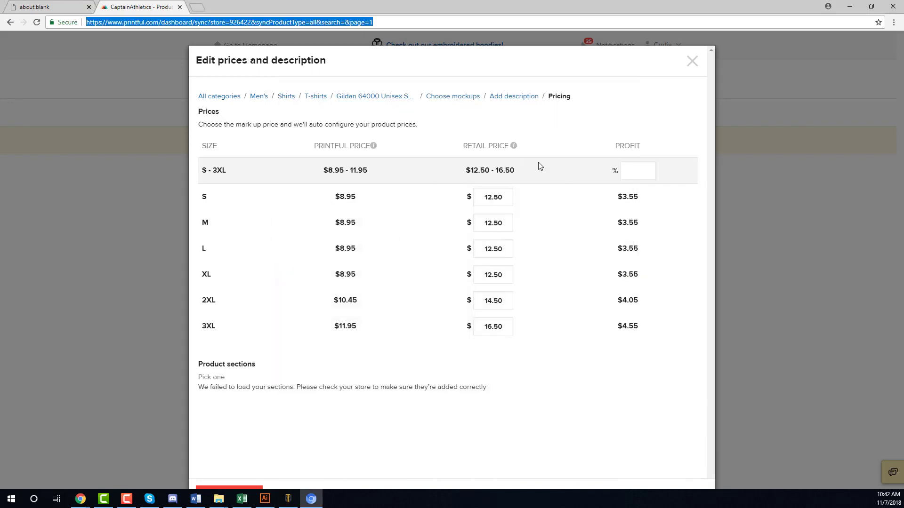
Step: Enter 120 as the Printful profit %, then OK the license dialog to restart uploading
{"action": "type", "text": "120"}
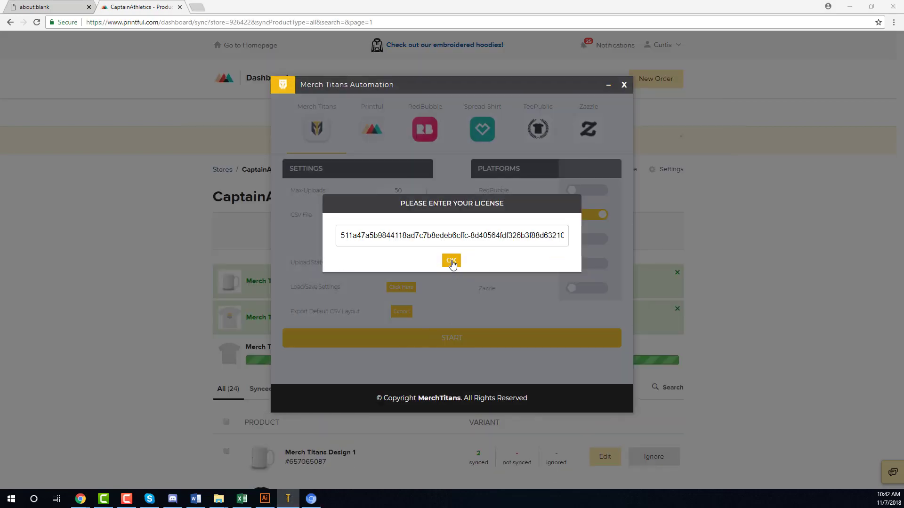
{"action": "left_click", "coordinate": [450, 261]}
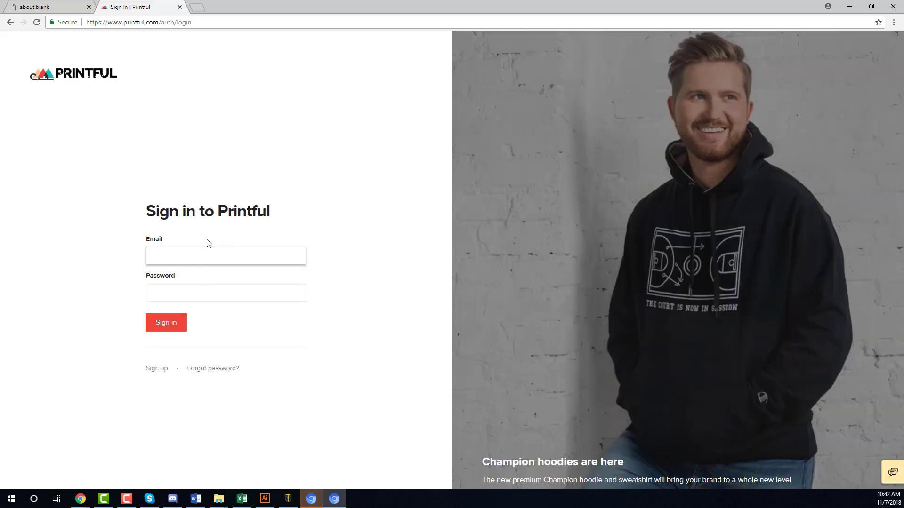
Step: Sign in to Printful with the merchtit account email and password
{"action": "type", "text": "merchtit"}
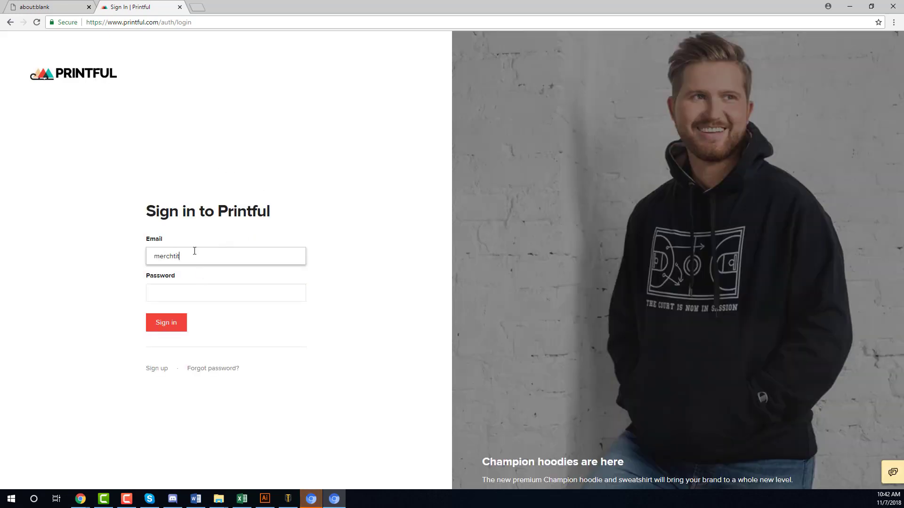
{"action": "type", "text": "•••••"}
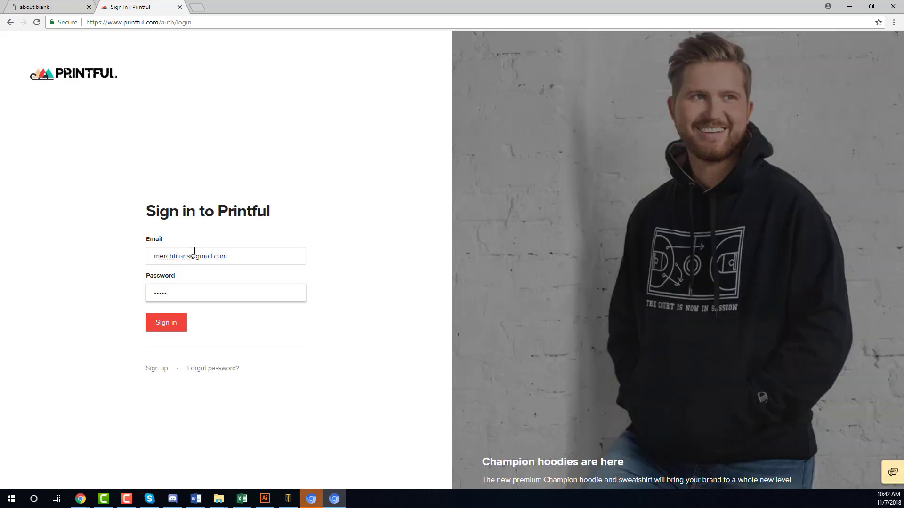
{"action": "left_click", "coordinate": [166, 322]}
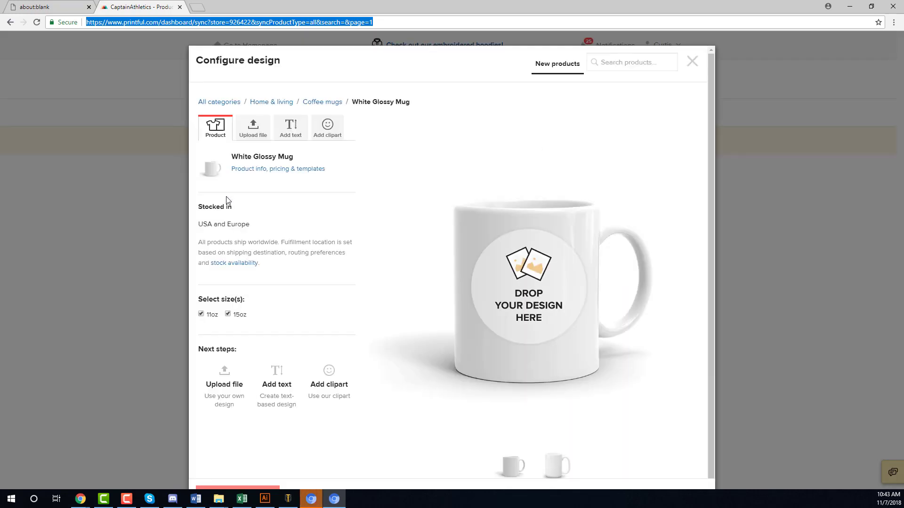
Step: Upload the mug design file from the library and enter 8 as the profit
{"action": "scroll", "scroll_direction": "down", "scroll_amount": 3}
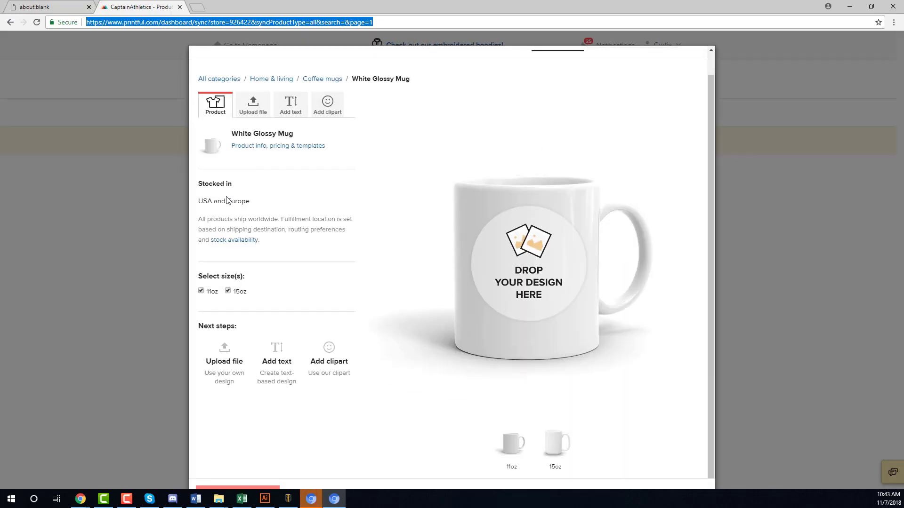
{"action": "left_click", "coordinate": [253, 104]}
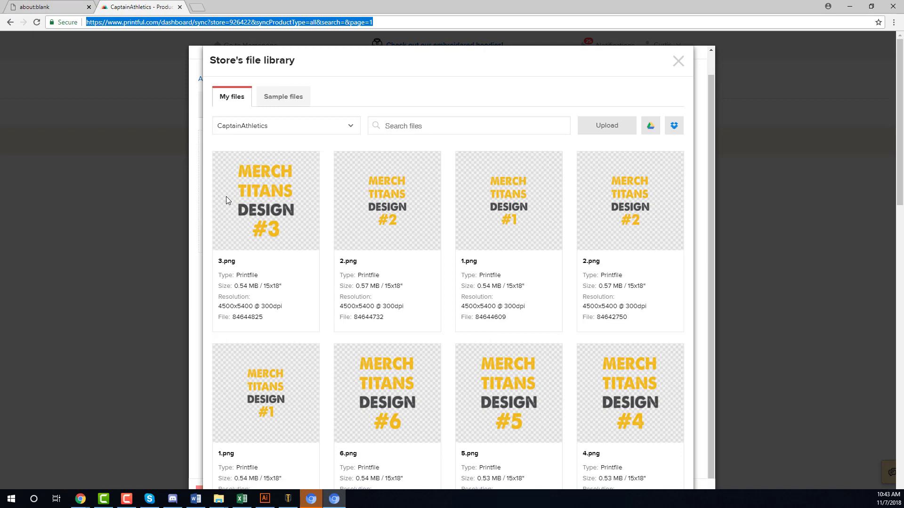
{"action": "left_click", "coordinate": [605, 125]}
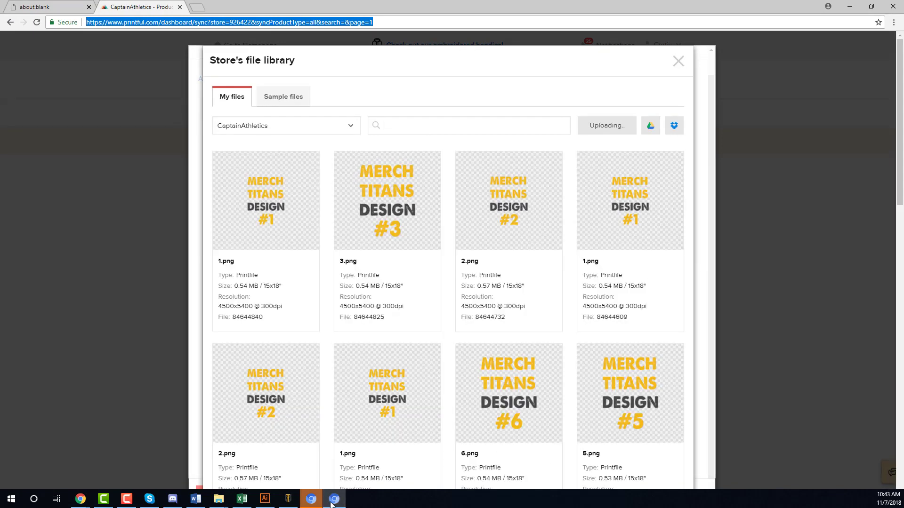
{"action": "left_click", "coordinate": [467, 126]}
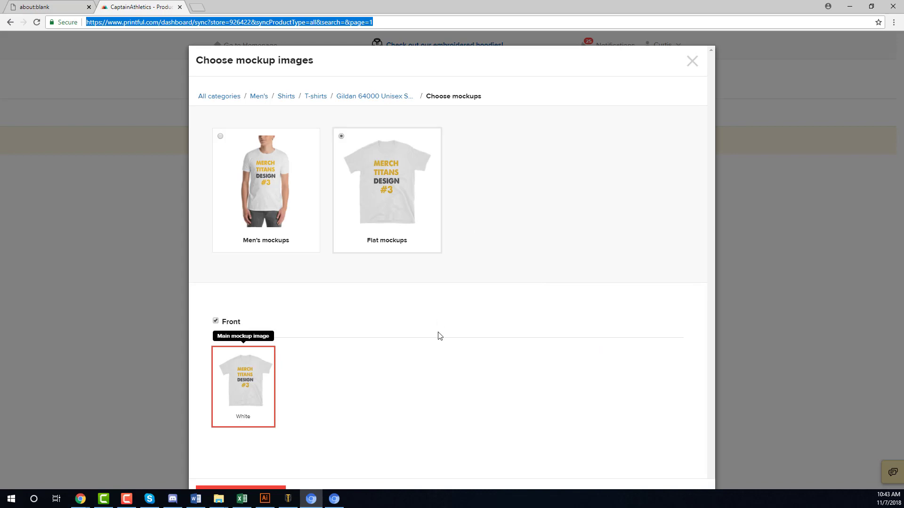
{"action": "left_click", "coordinate": [240, 486]}
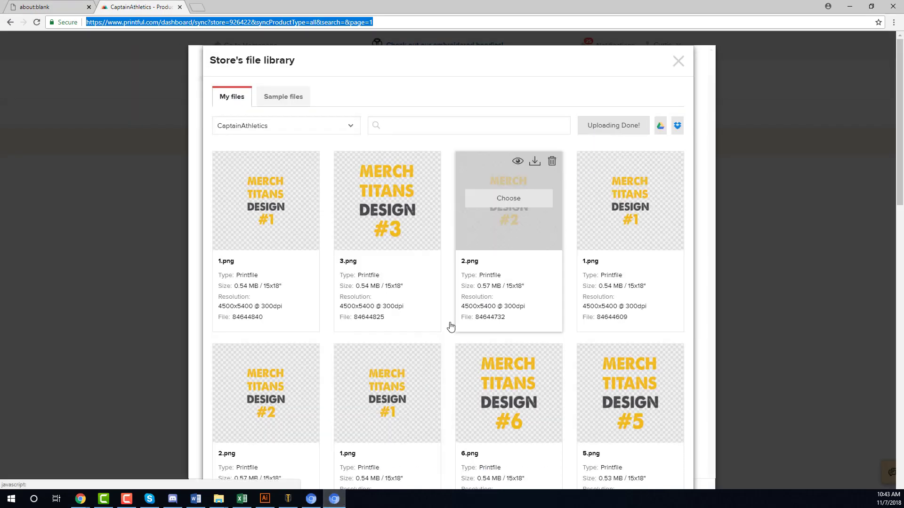
{"action": "left_click", "coordinate": [507, 198]}
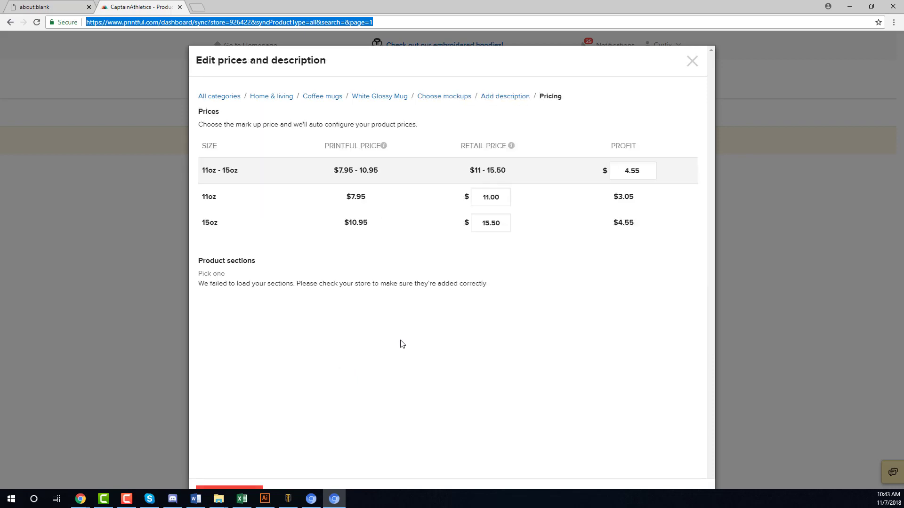
{"action": "type", "text": "8"}
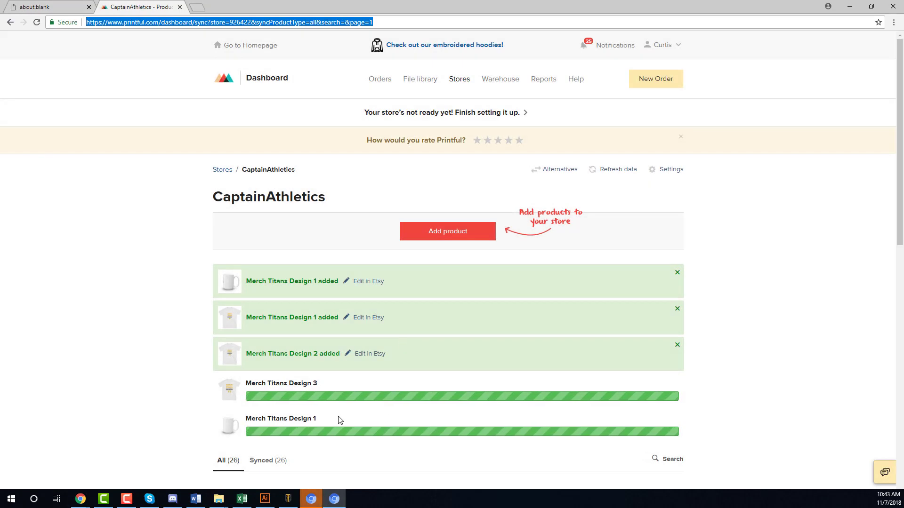
{"action": "mouse_move", "coordinate": [326, 483]}
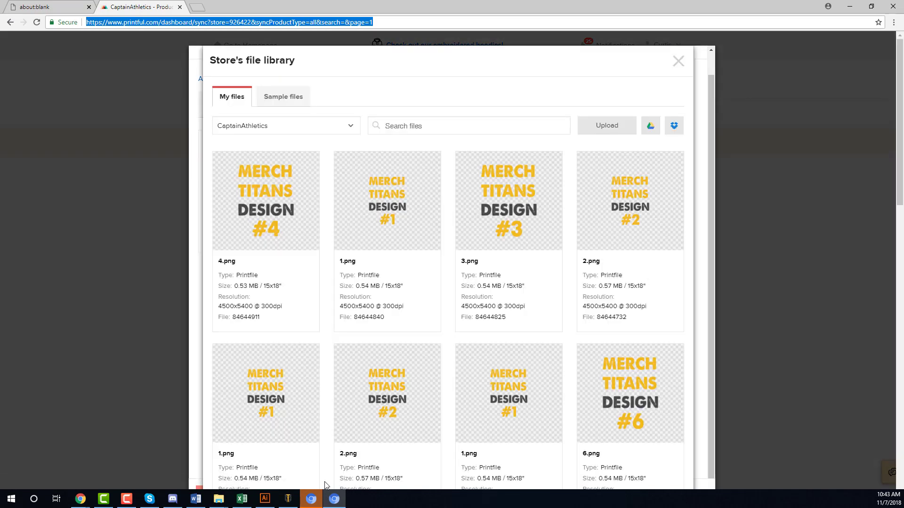
Step: Pick the design, set profit 8 for 15.95–18.95 mug prices, save, and bring the tool forward
{"action": "left_click", "coordinate": [605, 125]}
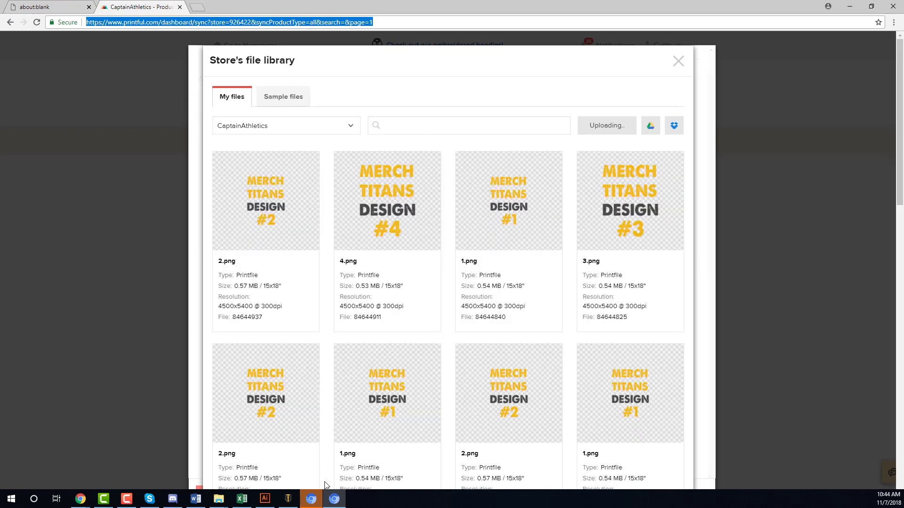
{"action": "mouse_move", "coordinate": [266, 393]}
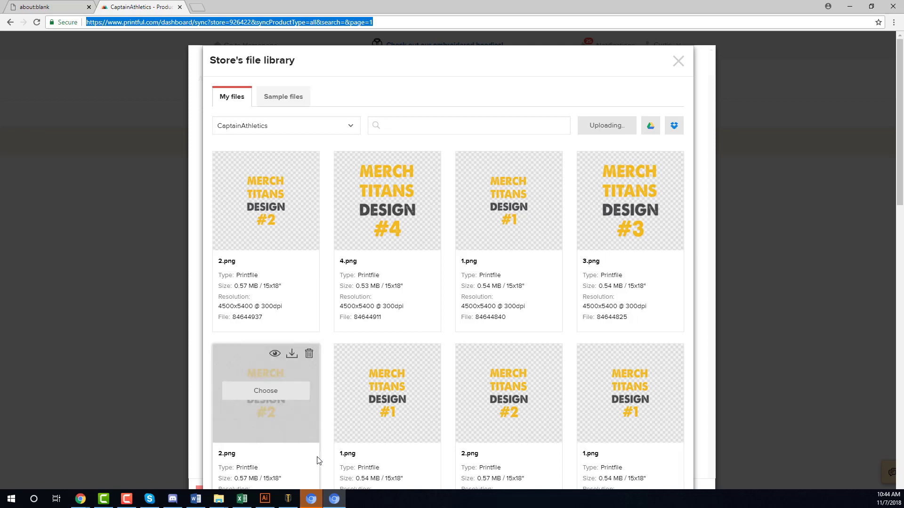
{"action": "mouse_move", "coordinate": [323, 469]}
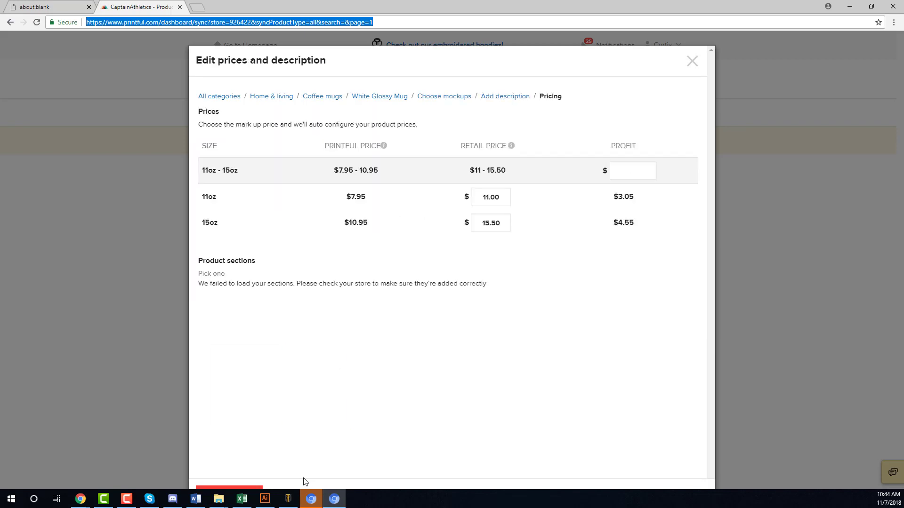
{"action": "type", "text": "8.00"}
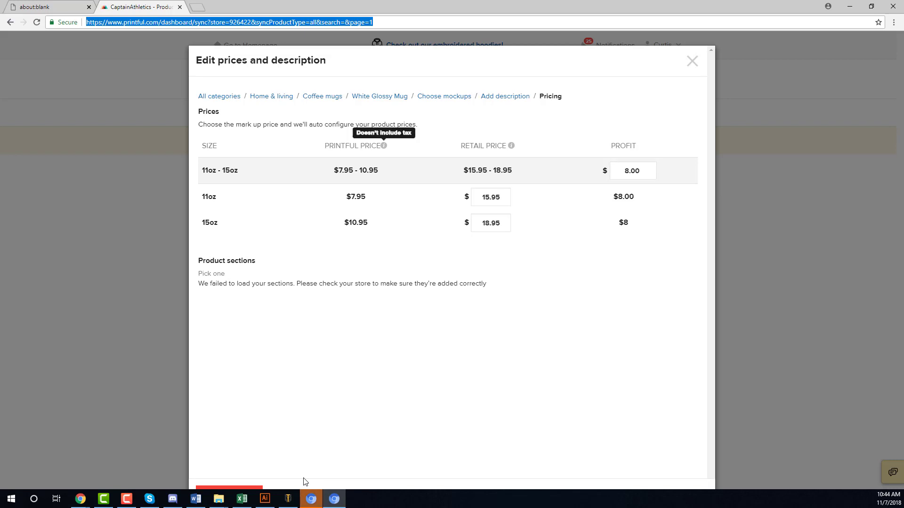
{"action": "left_click", "coordinate": [692, 62]}
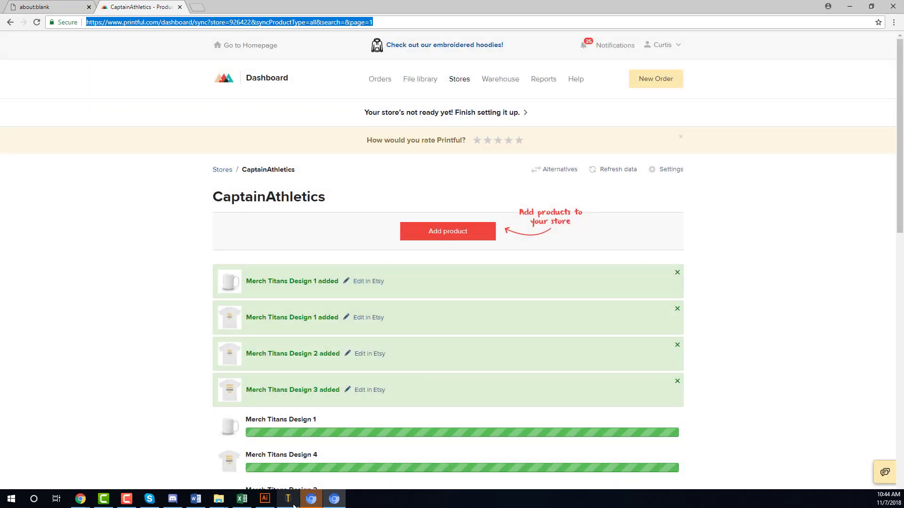
{"action": "left_click", "coordinate": [287, 499]}
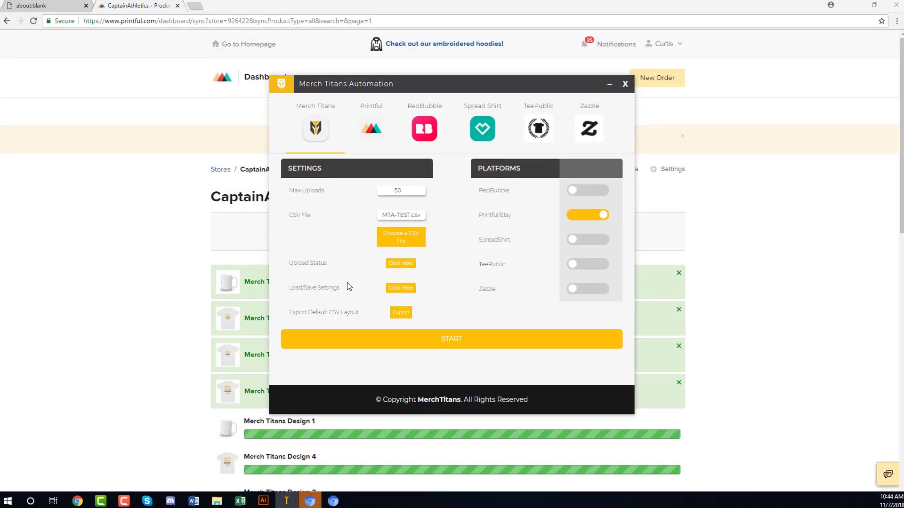
Step: Show upload status: 4/6 Printful, 2/6 Printful #2, 6/12 total
{"action": "left_click", "coordinate": [451, 338]}
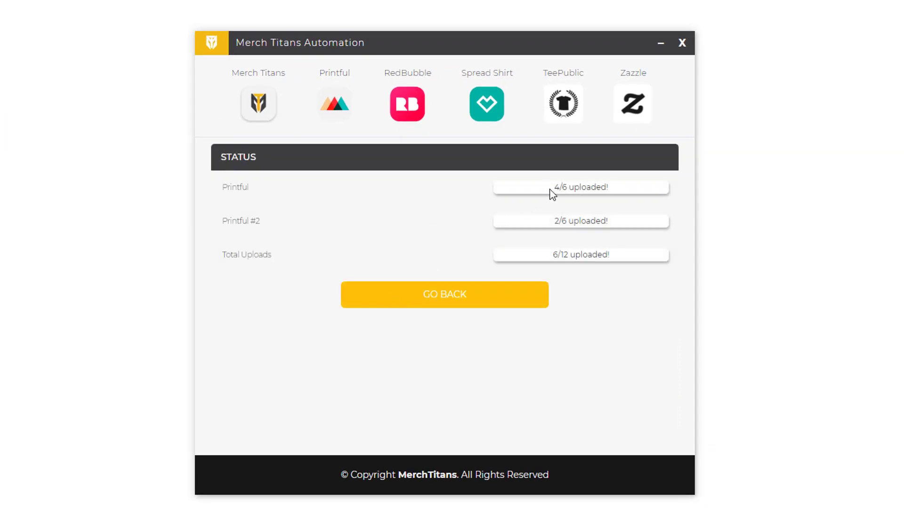
{"action": "mouse_move", "coordinate": [525, 197]}
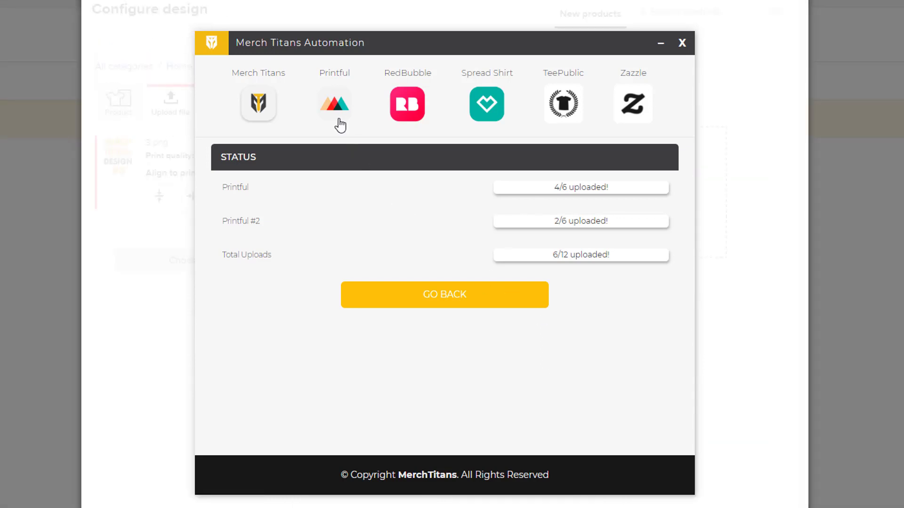
Step: Review the Printful White Glossy Mug settings and return to the main settings page
{"action": "left_click", "coordinate": [443, 295]}
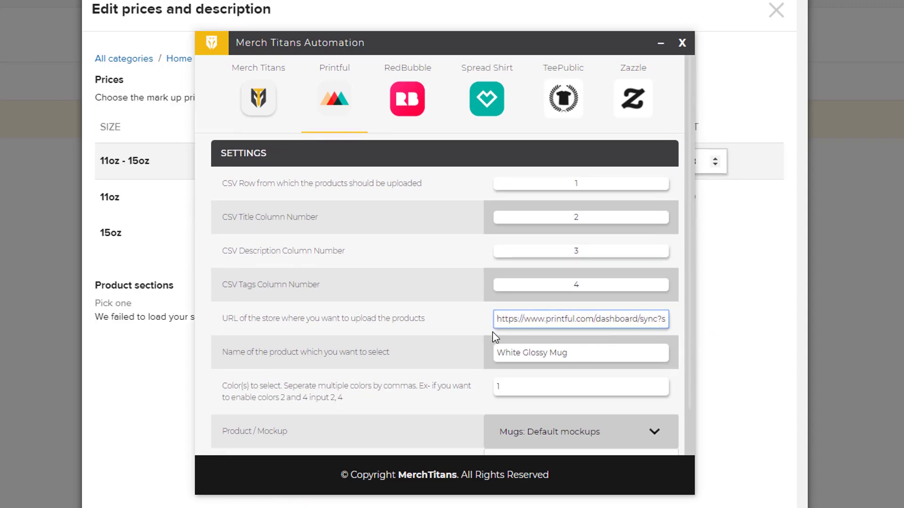
{"action": "left_click", "coordinate": [257, 98]}
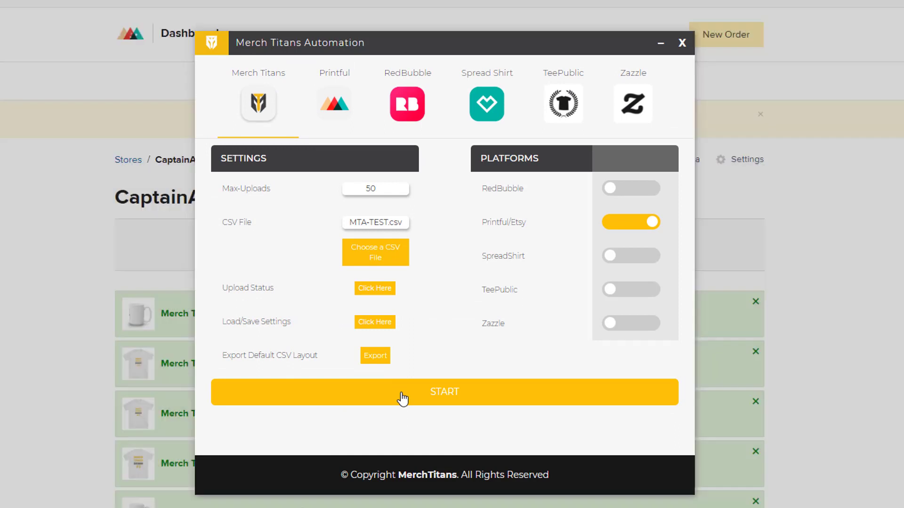
{"action": "mouse_move", "coordinate": [363, 167]}
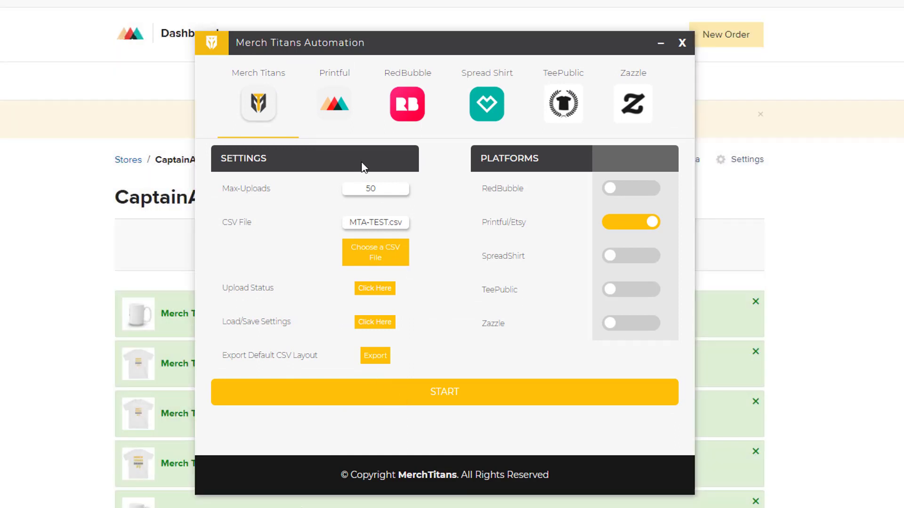
{"action": "left_click", "coordinate": [333, 92]}
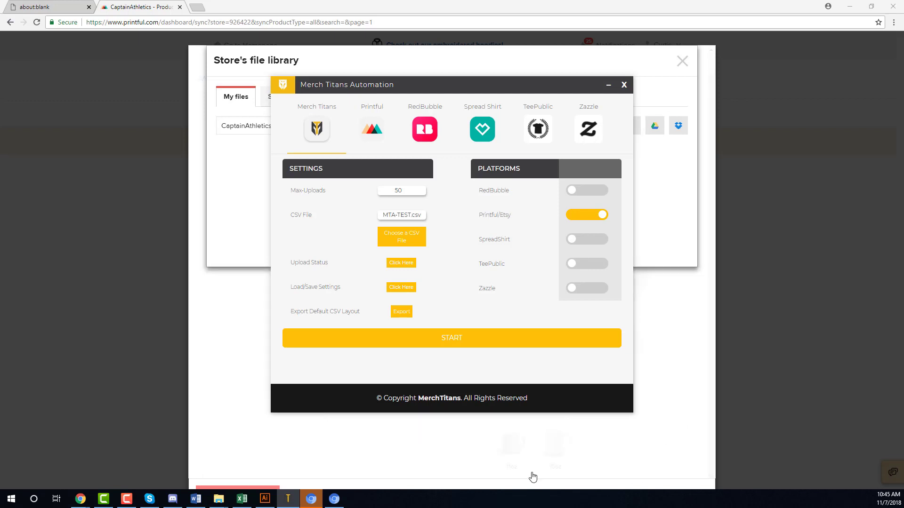
Step: View the Printful settings listing White Glossy Mug with default mockups
{"action": "left_click", "coordinate": [372, 128]}
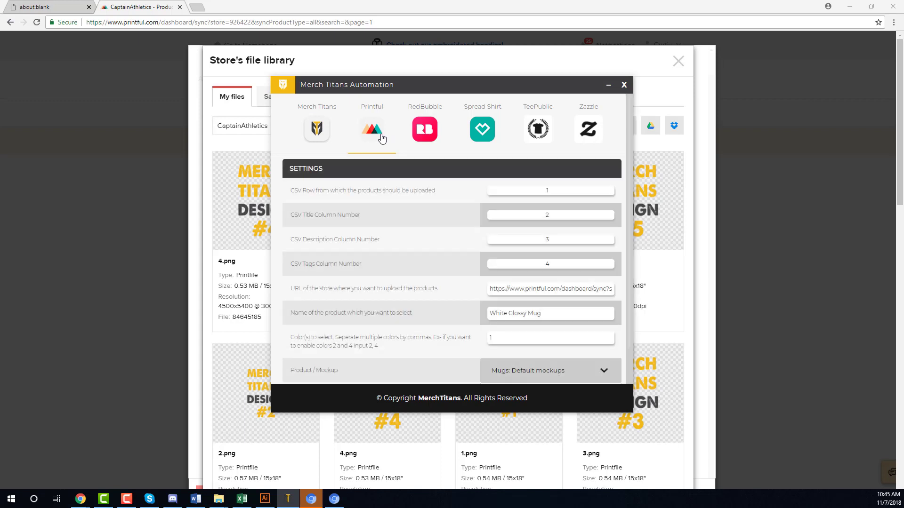
{"action": "mouse_move", "coordinate": [321, 130]}
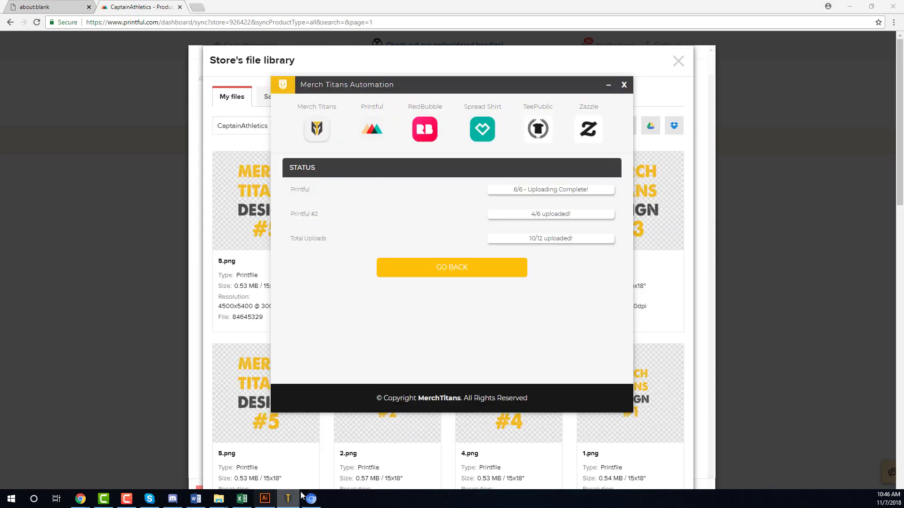
Step: Bring Merch Titans forward to the status showing 6/6, 4/6 and 10/12 overall
{"action": "double_click", "coordinate": [550, 238]}
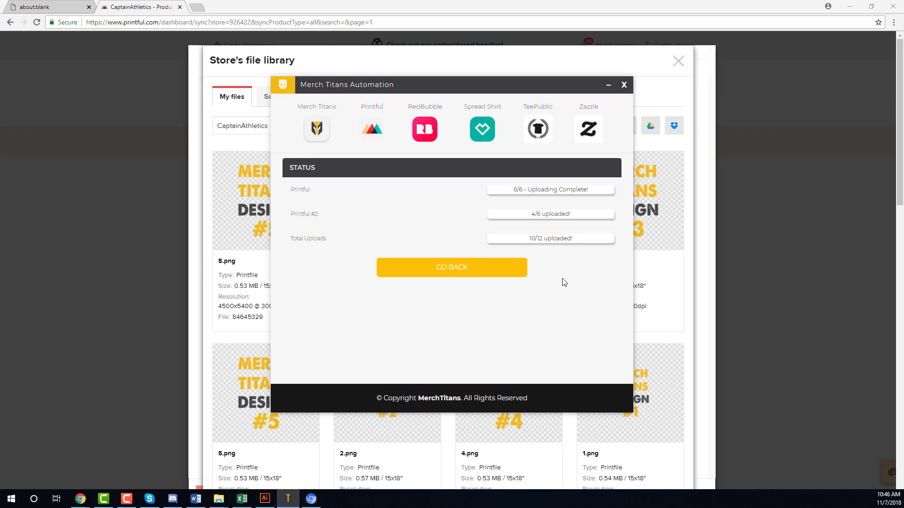
{"action": "mouse_move", "coordinate": [560, 267]}
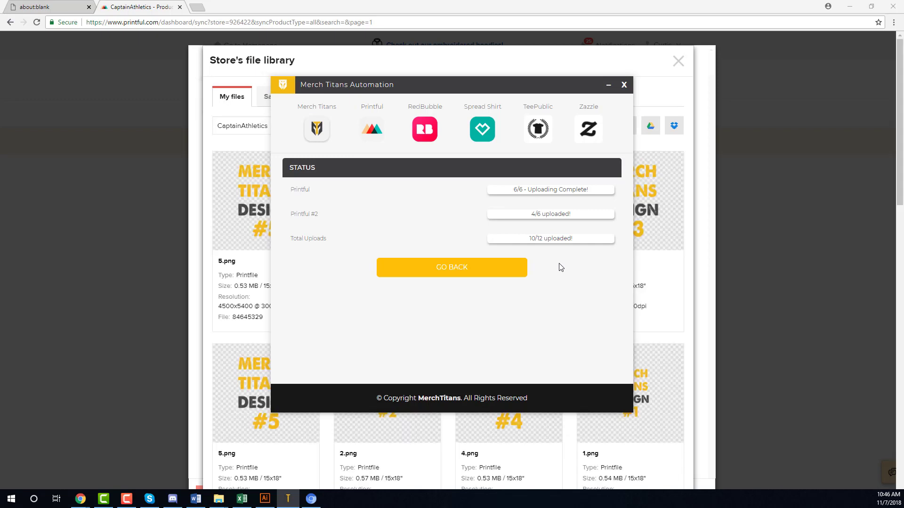
{"action": "mouse_move", "coordinate": [537, 217]}
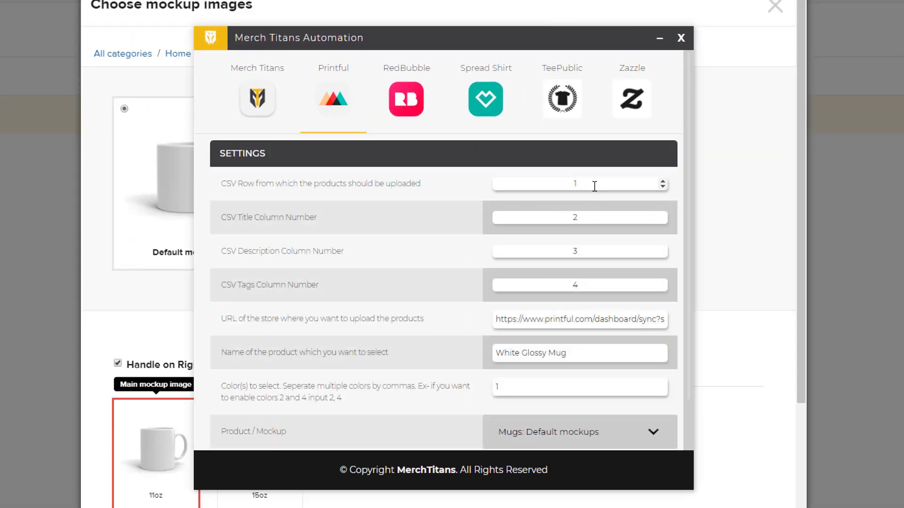
Step: Set the Printful start CSV Row to 4 and return to the main settings
{"action": "left_click", "coordinate": [576, 184]}
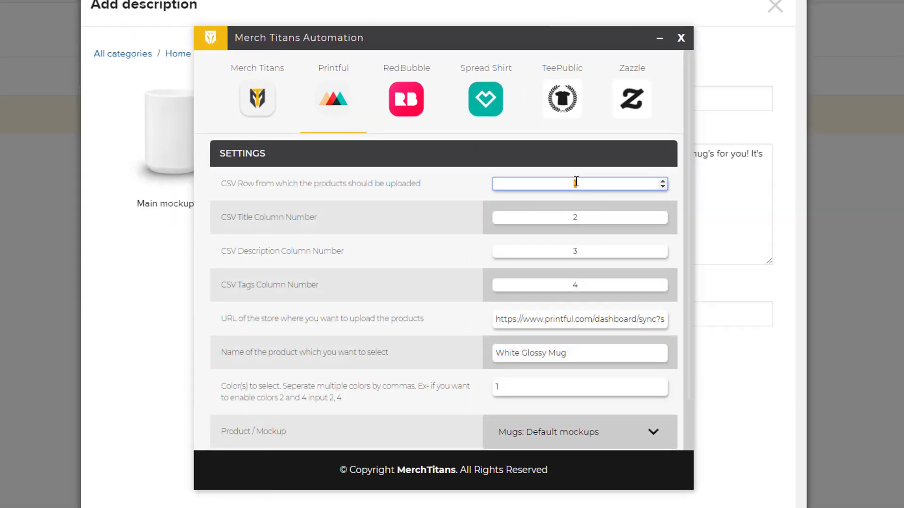
{"action": "type", "text": "4"}
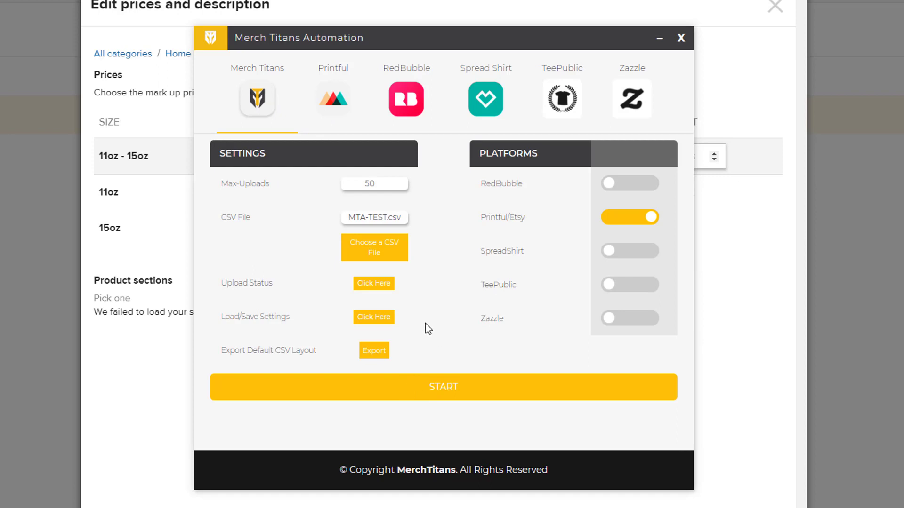
{"action": "left_click", "coordinate": [332, 99]}
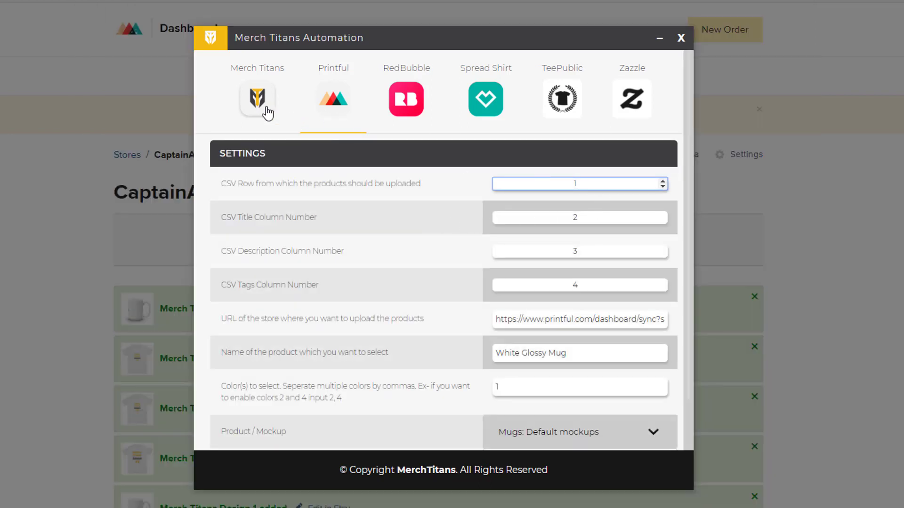
{"action": "left_click", "coordinate": [257, 99]}
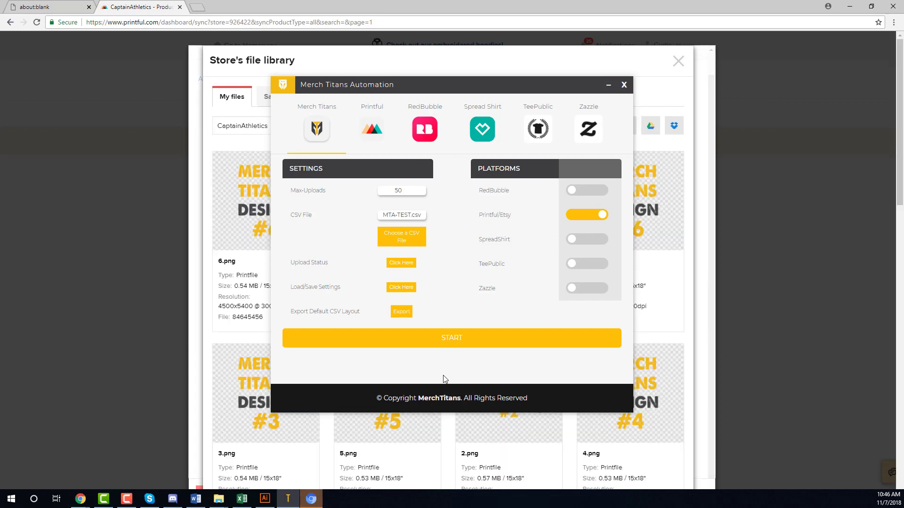
{"action": "mouse_move", "coordinate": [608, 300]}
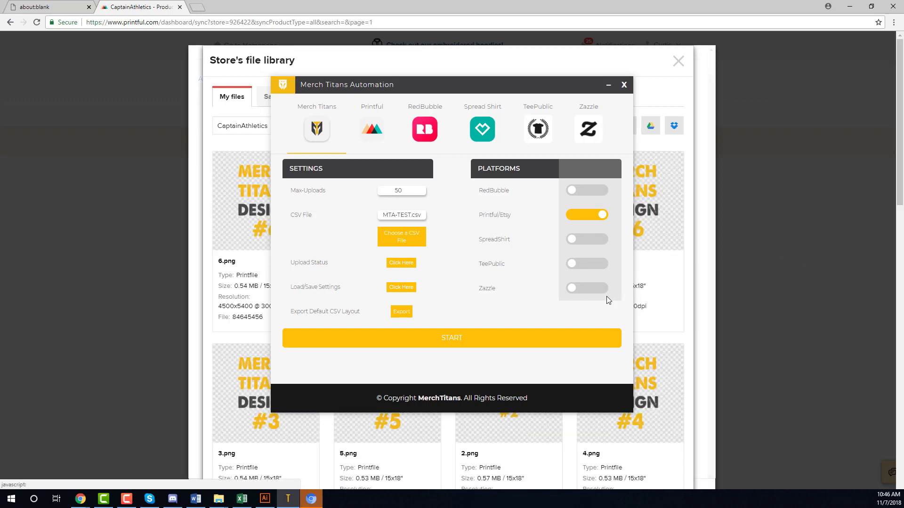
{"action": "mouse_move", "coordinate": [548, 282]}
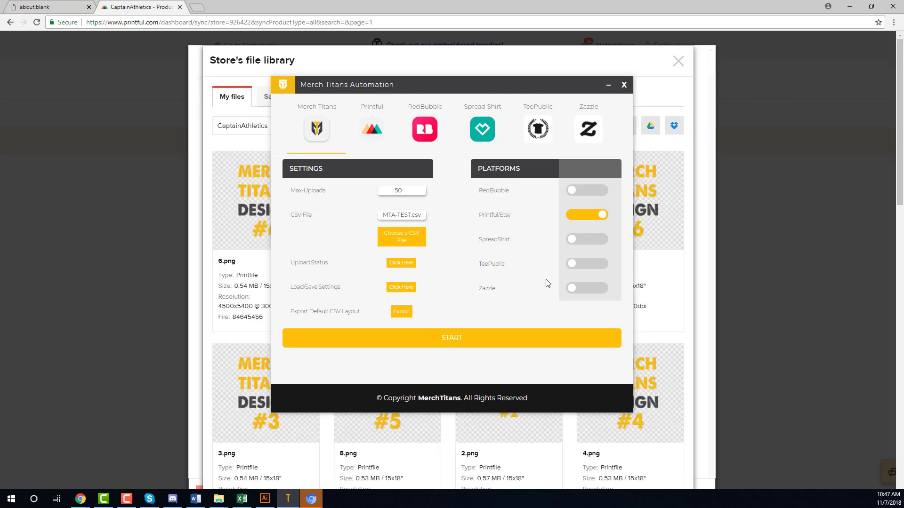
{"action": "mouse_move", "coordinate": [472, 284]}
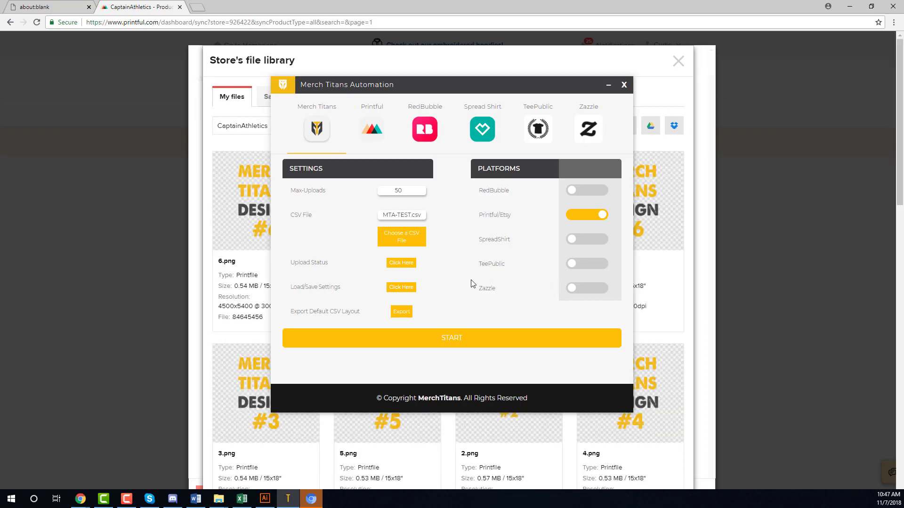